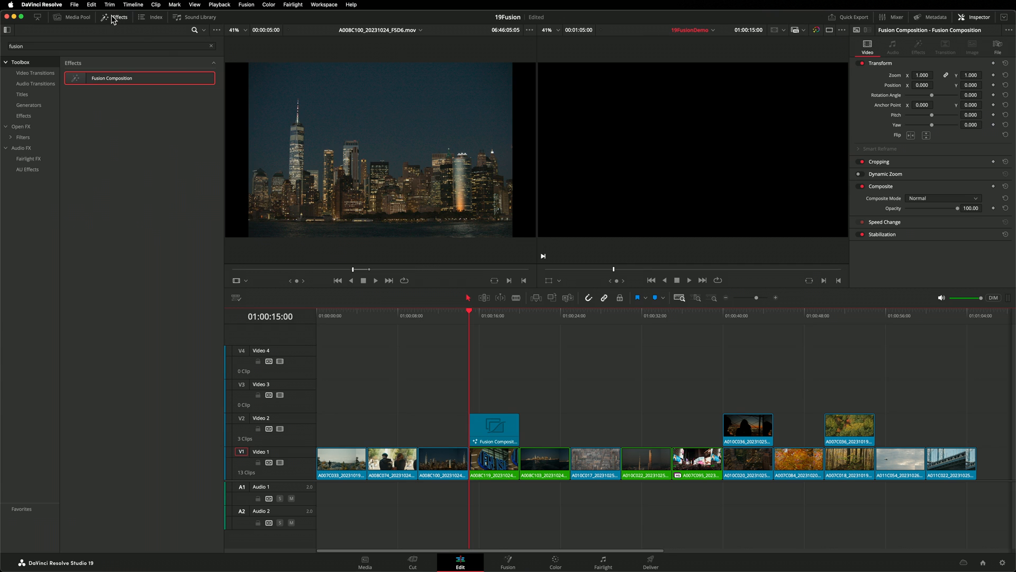
Step: Open the Fusion Composition clip on the Fusion page, with MediaIn wired to MediaOut
click(508, 561)
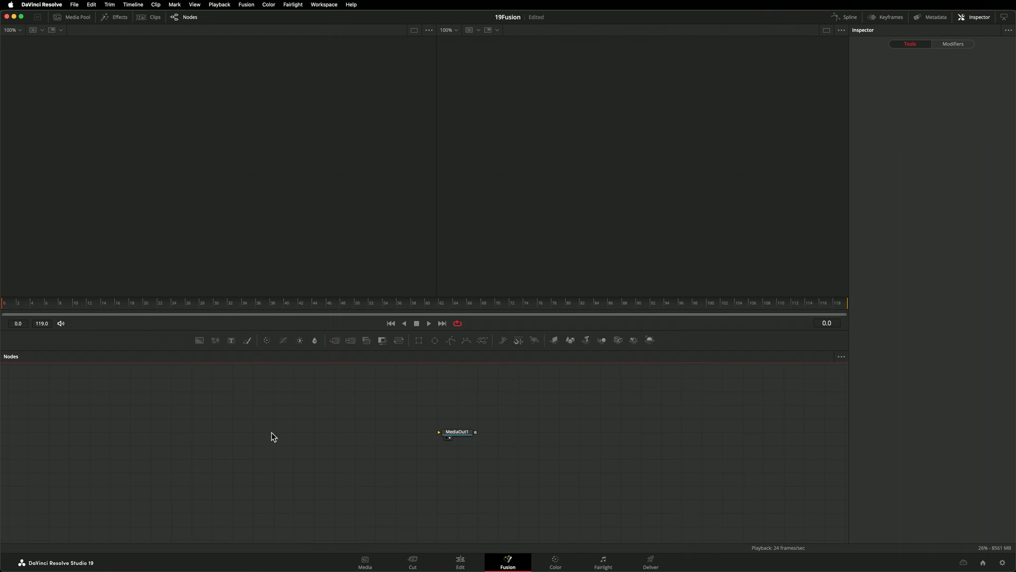
click(457, 431)
text(rec)
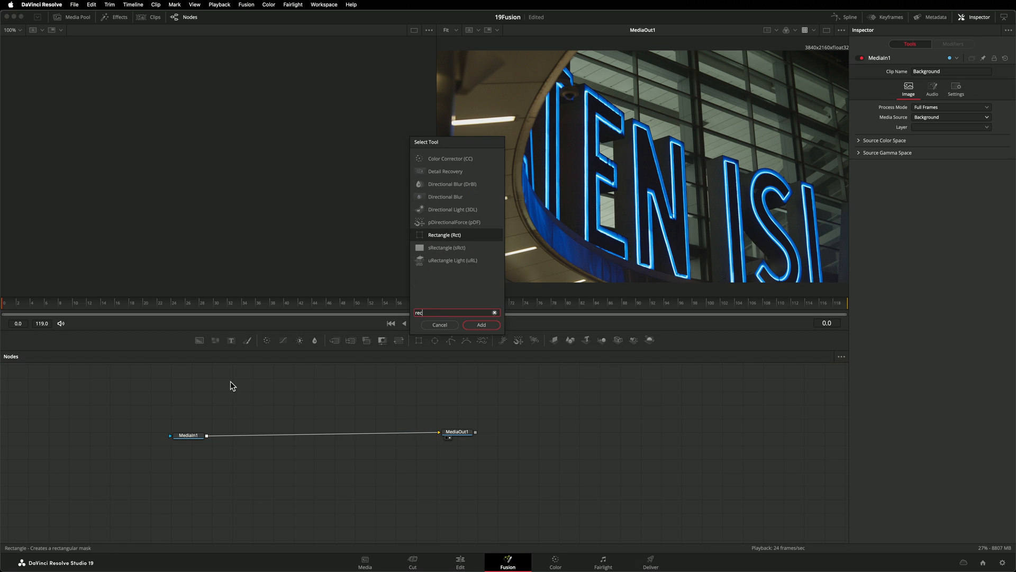
Step: Add a Rectangle mask feeding a Background node merged over MediaIn1 for rounded black framing
click(480, 325)
text(back)
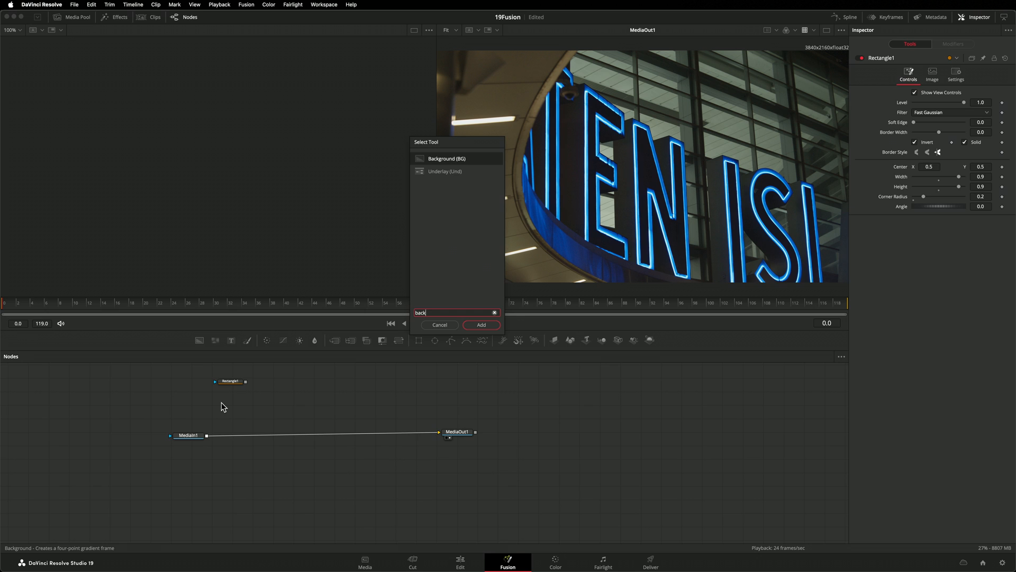
click(481, 324)
text(tex)
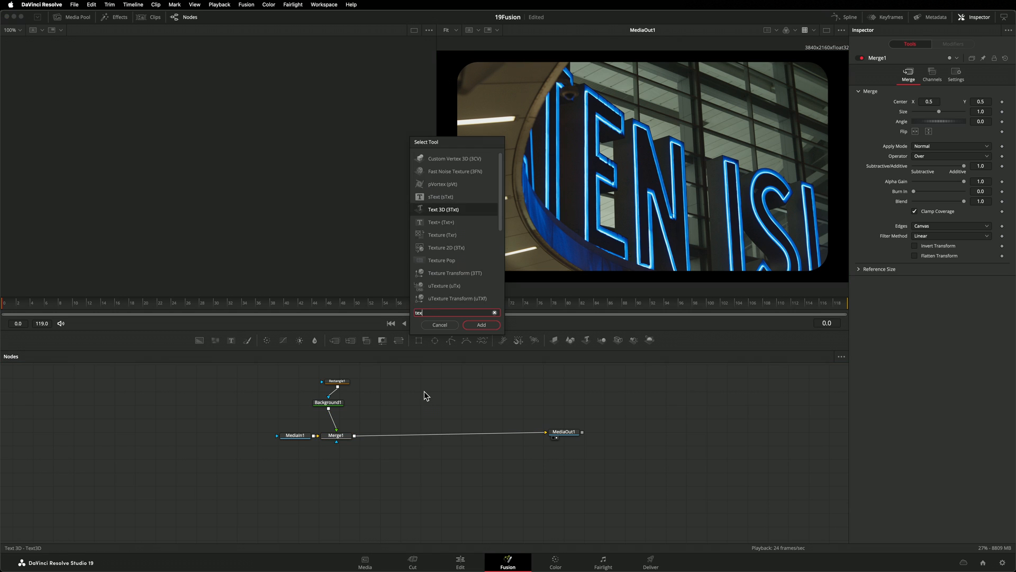
Step: Merge a Text+ title 'TRAVEL CAM' over the image, Extrabold at size 0.15
click(481, 325)
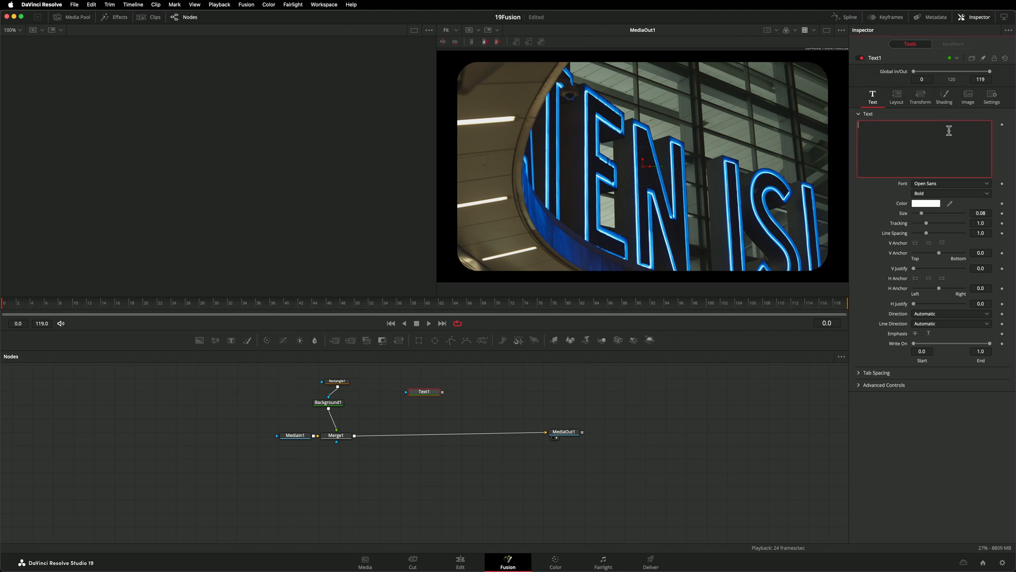
text(TRAVEL CAM)
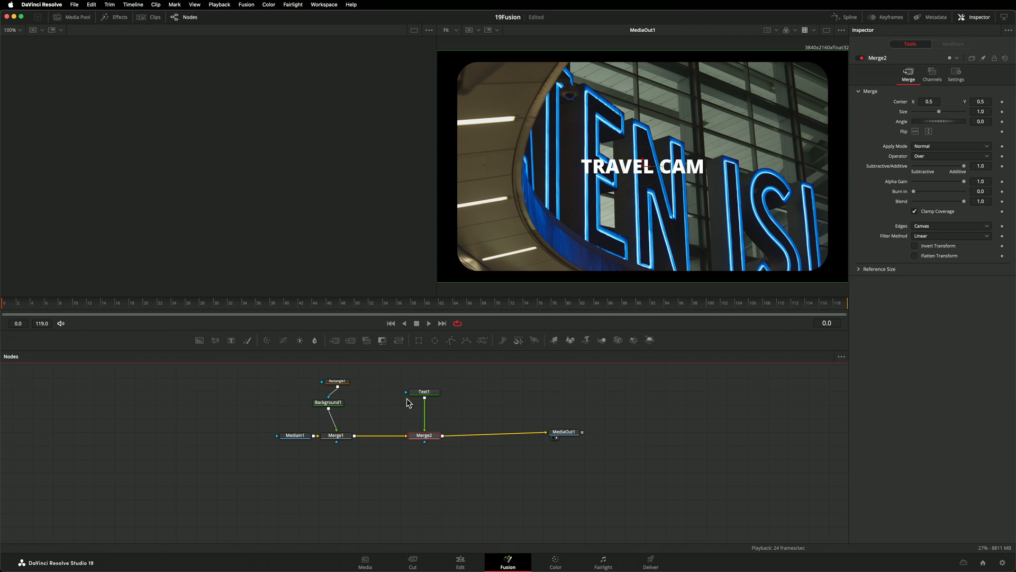
click(424, 392)
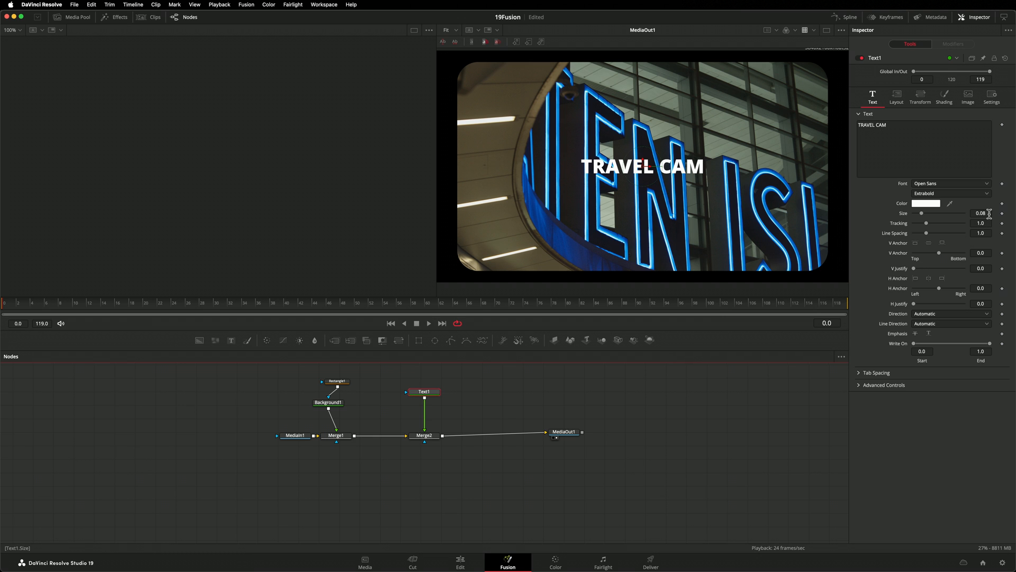
click(981, 213)
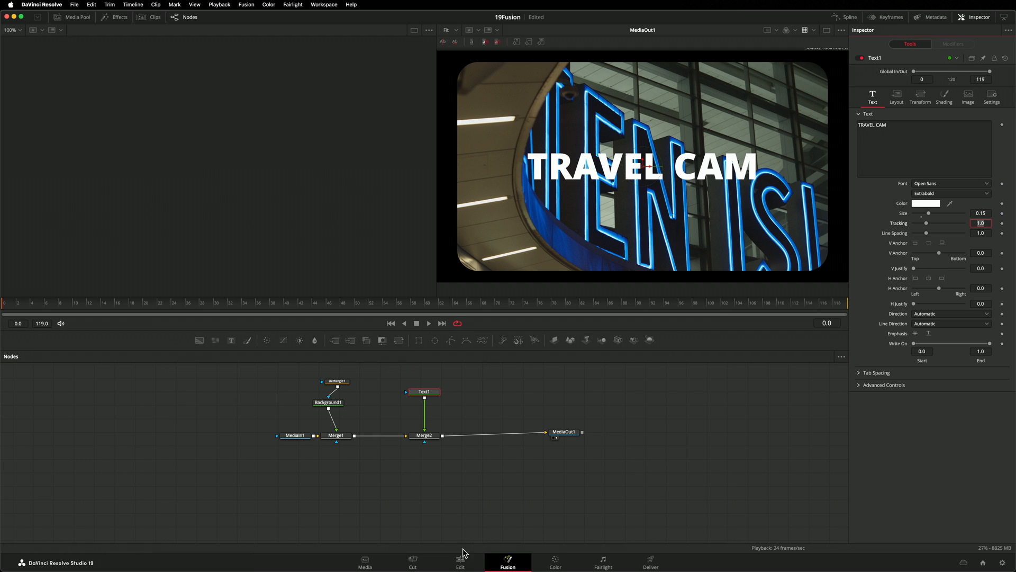
click(460, 560)
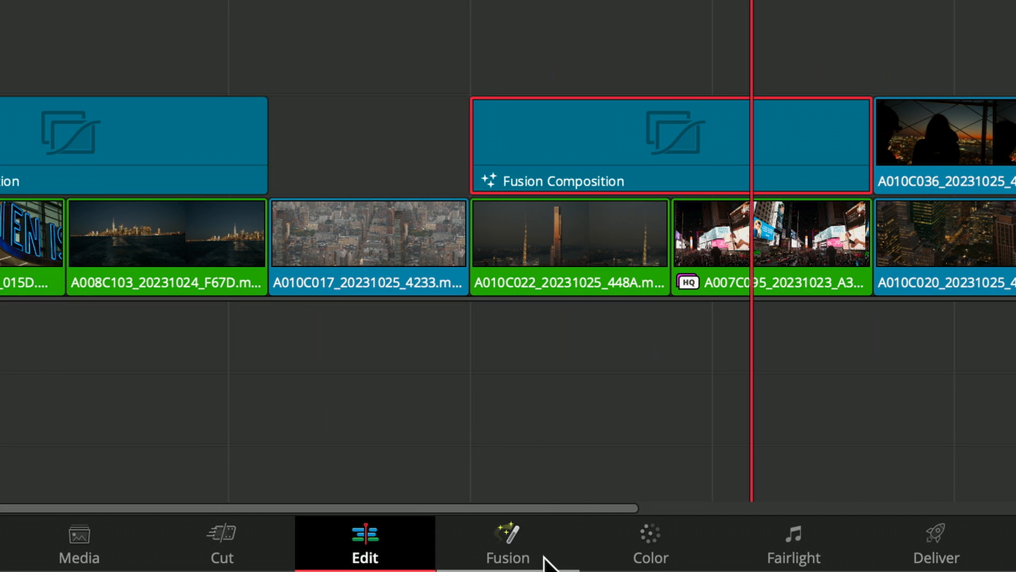
Step: Open the Times Square composition and set its Text1 colour to Blueberry
click(507, 555)
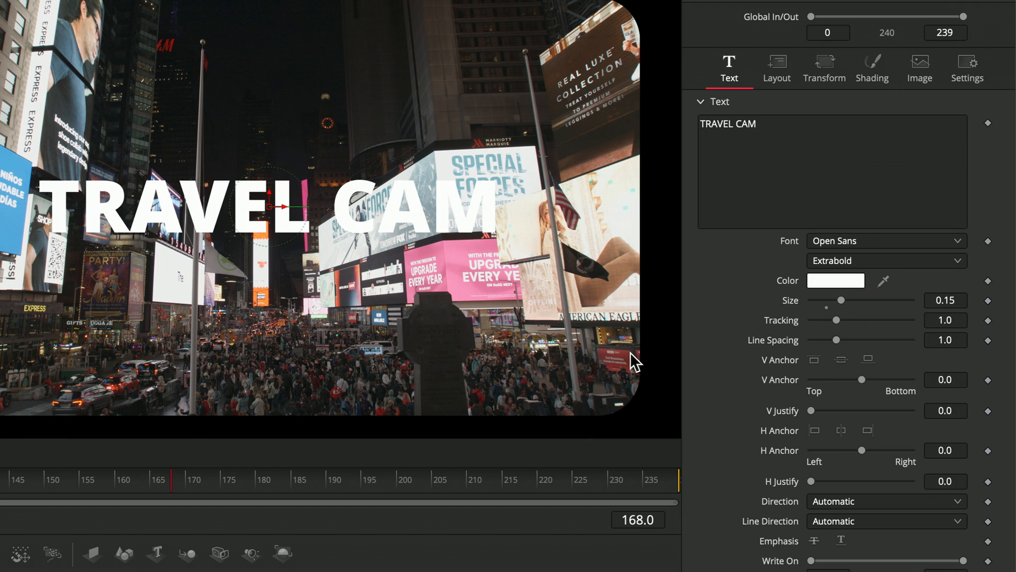
click(835, 280)
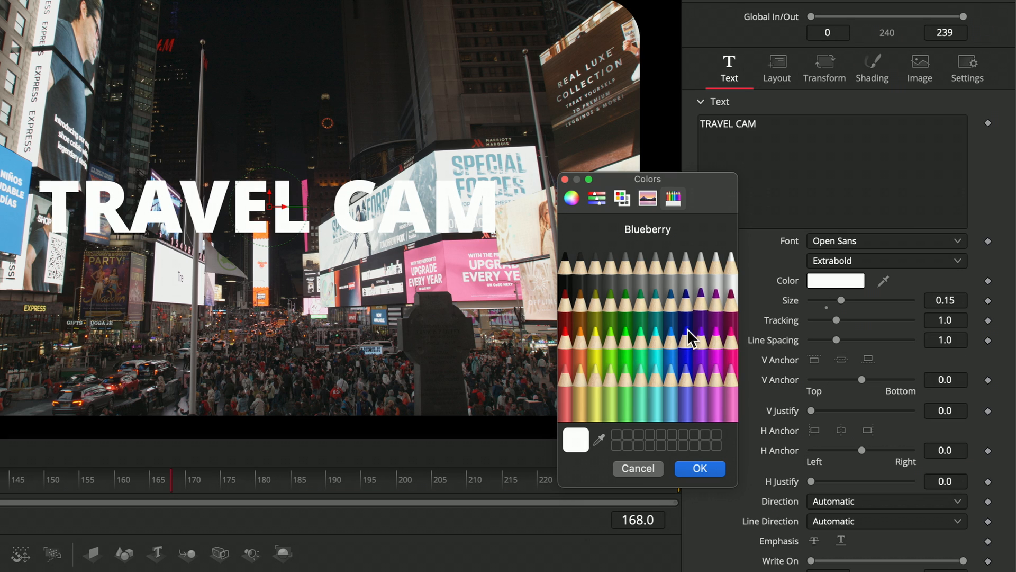
click(699, 468)
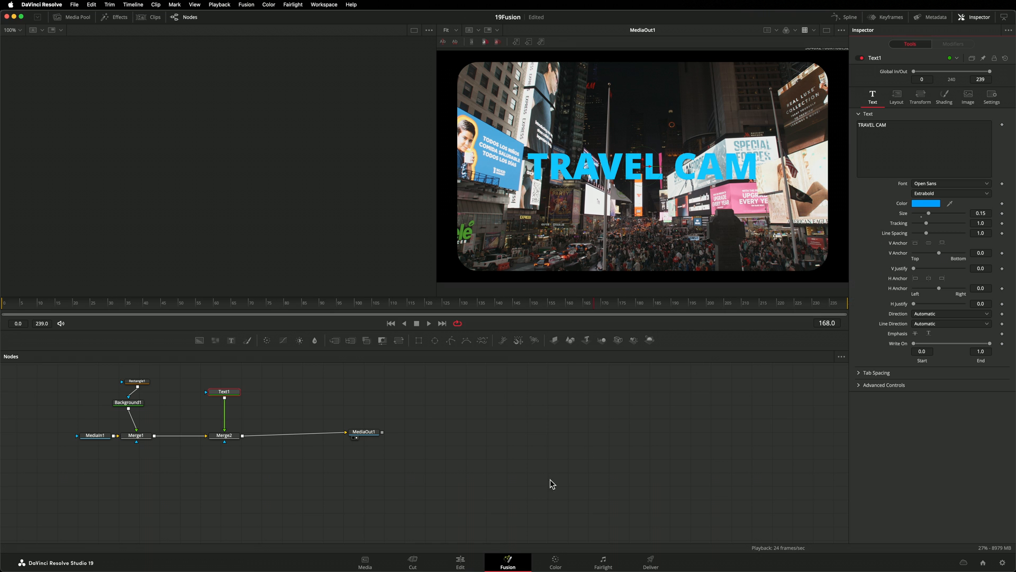
click(459, 562)
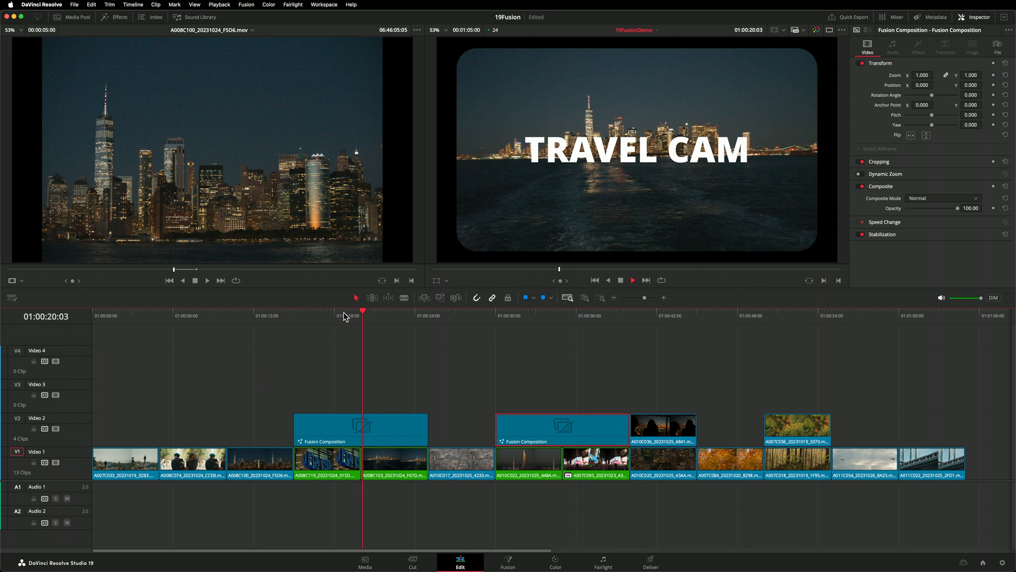
Step: Scrub the timeline across both titled compositions, then select all nodes in the blue-title comp
click(547, 316)
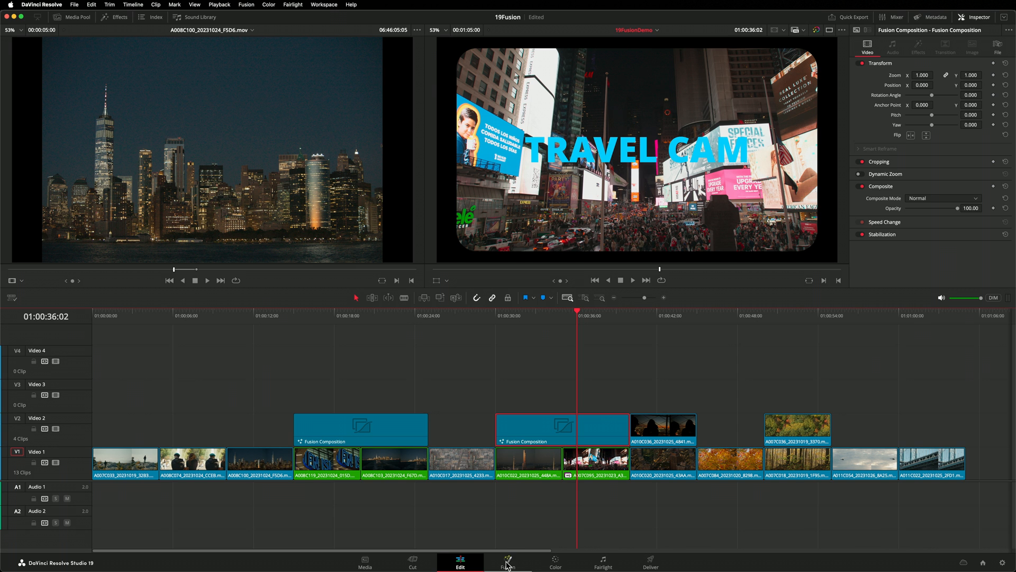
click(508, 558)
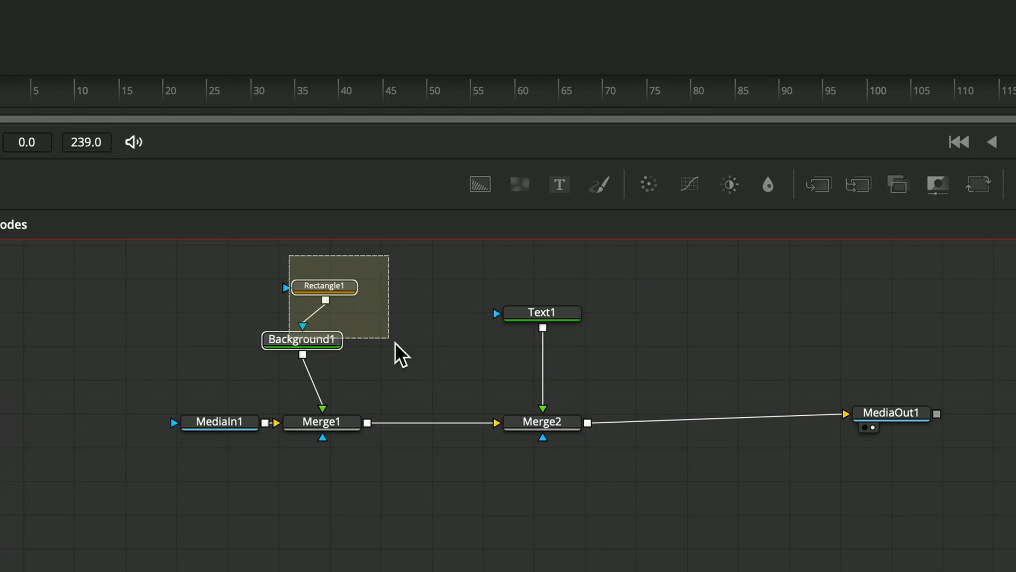
click(663, 506)
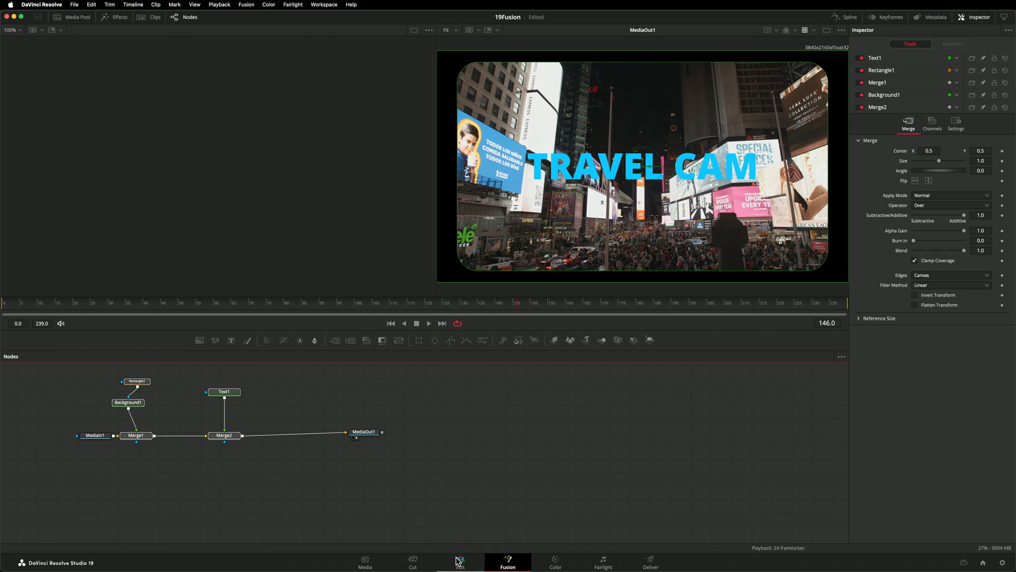
Step: Create referenced composition 'Travel Cam Ref Comp' from the neon clip and view it in the Media Pool
click(459, 561)
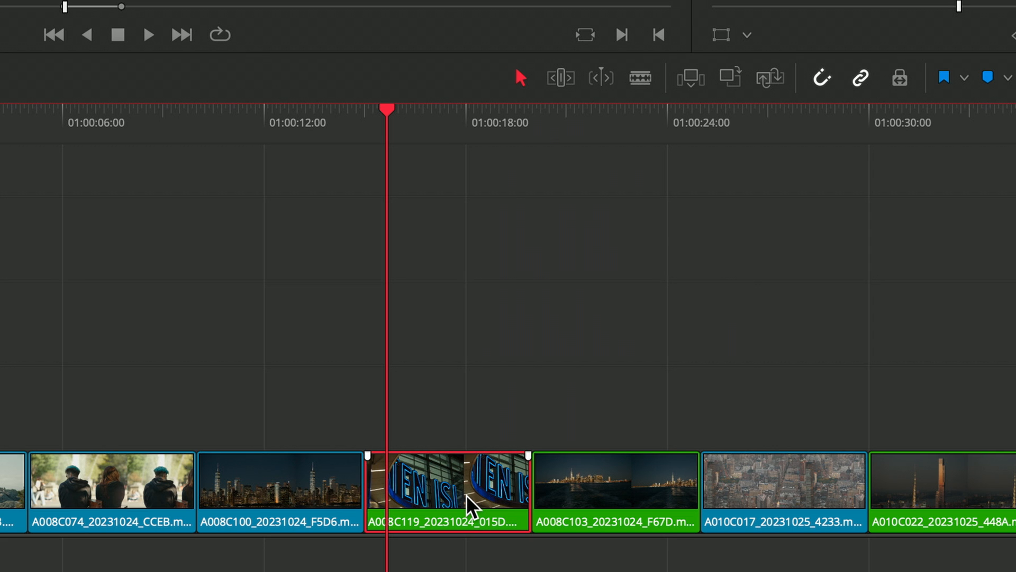
right_click(470, 489)
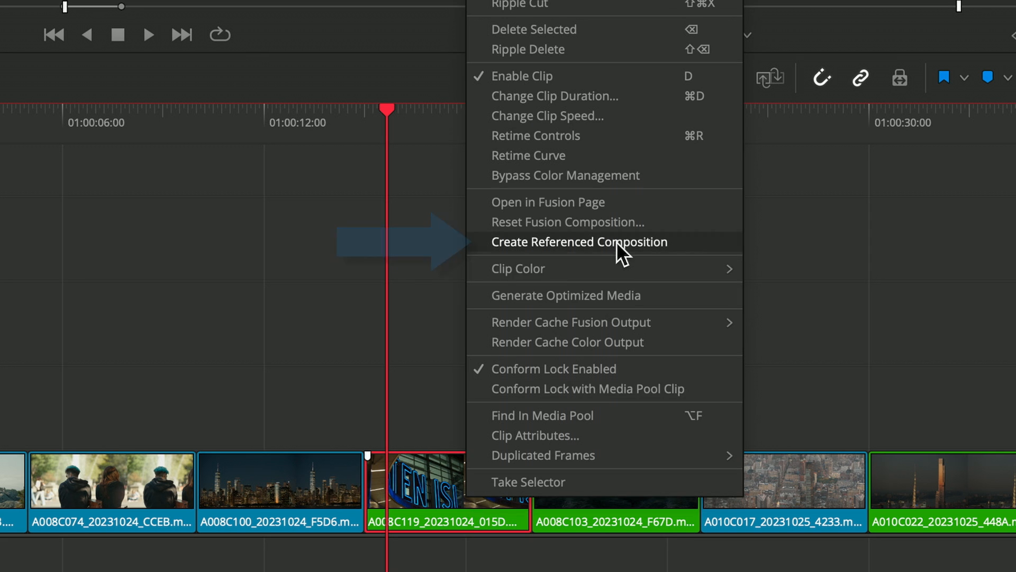
click(579, 242)
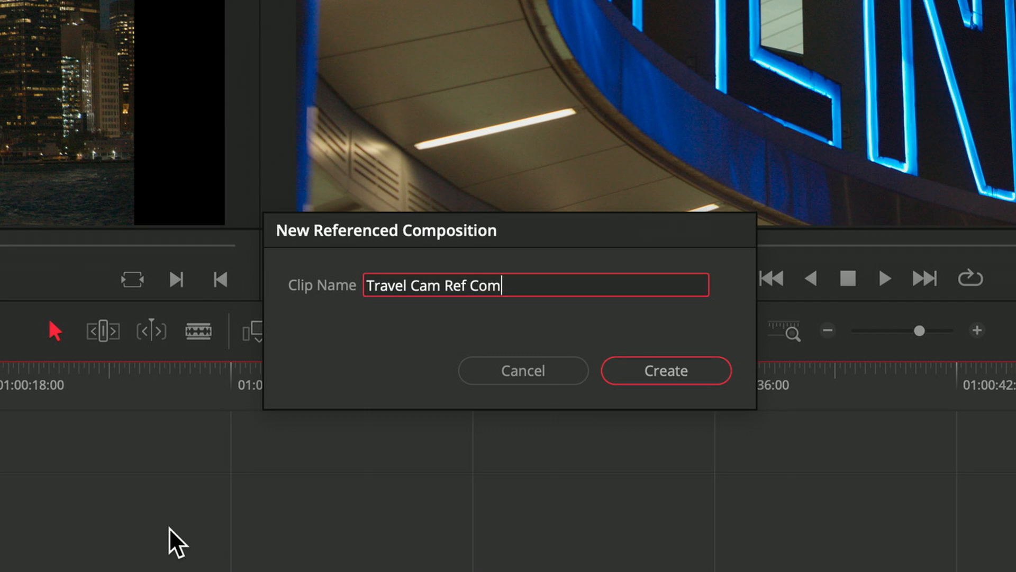
click(665, 370)
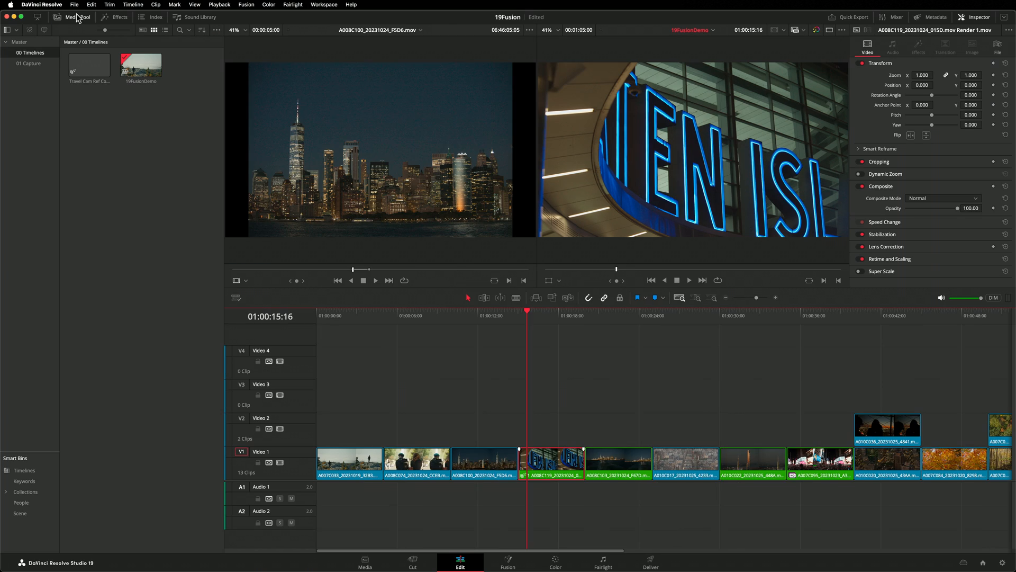
click(89, 64)
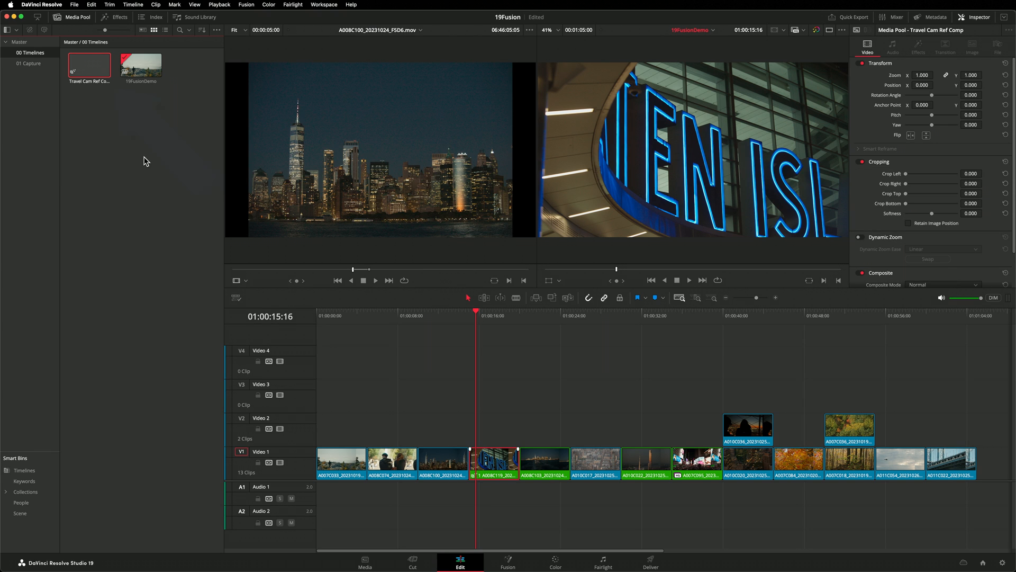
mouse_move(404, 470)
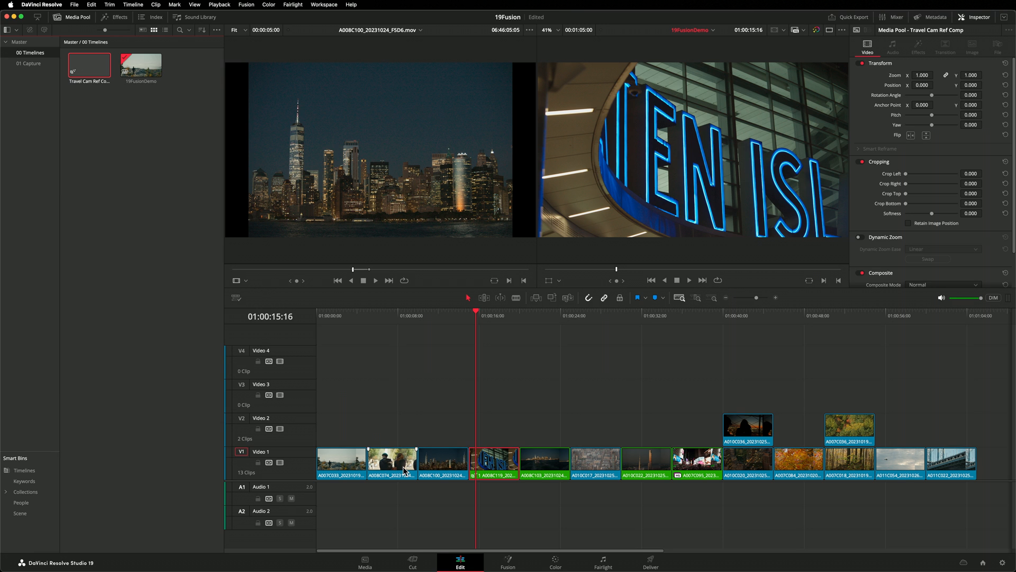
click(508, 562)
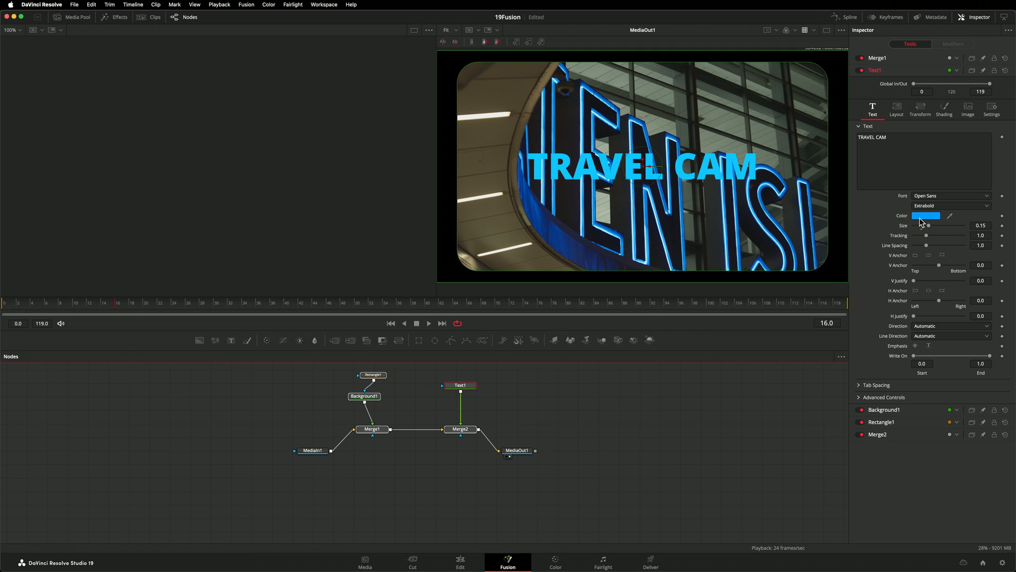
Step: Change the referenced composition's Text1 colour to Maraschino orange-red
click(926, 215)
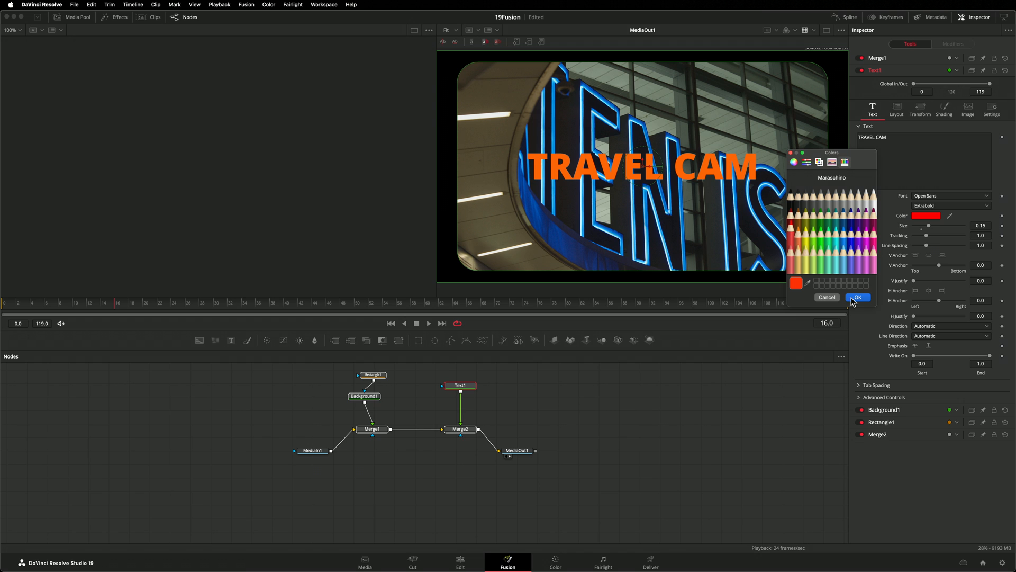
click(857, 297)
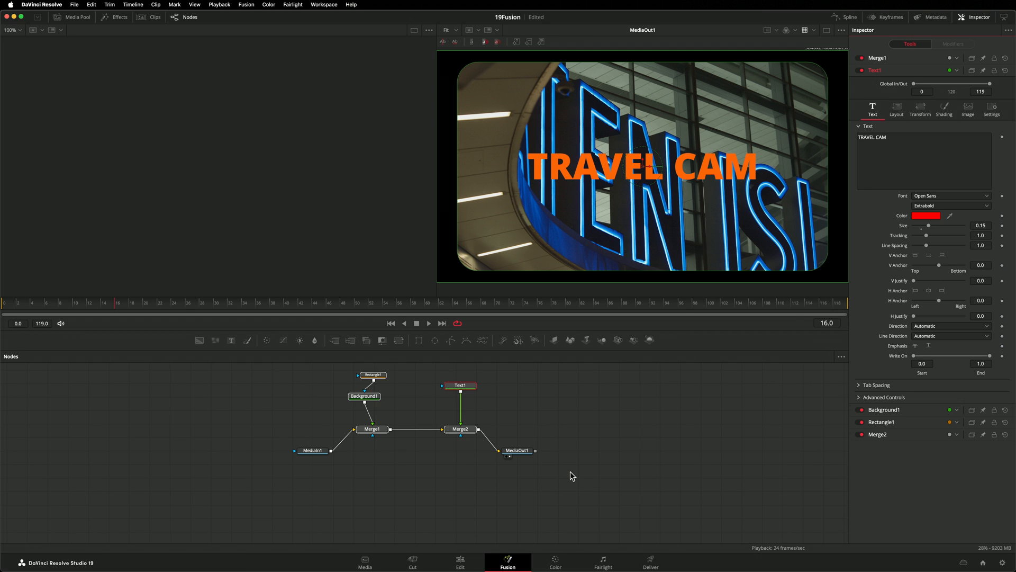
click(460, 559)
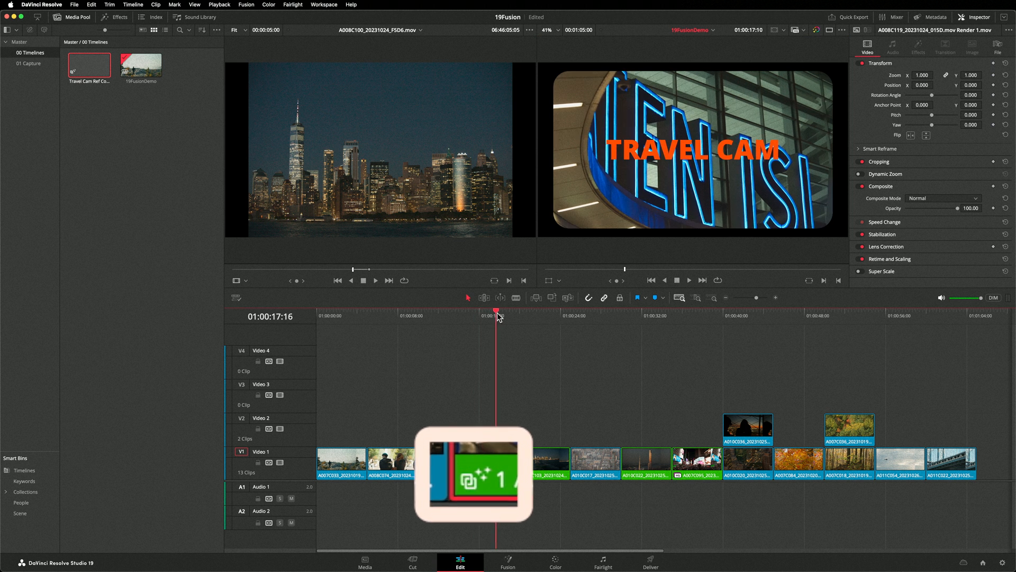
Step: Apply Travel Cam Ref Comp to the skyline, tower and Times Square clips
click(537, 316)
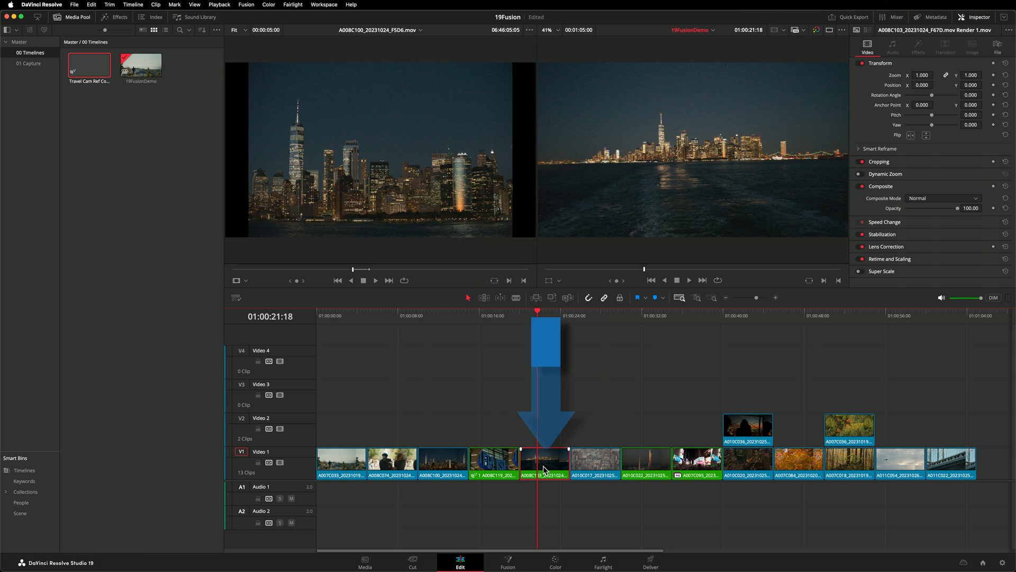
right_click(545, 462)
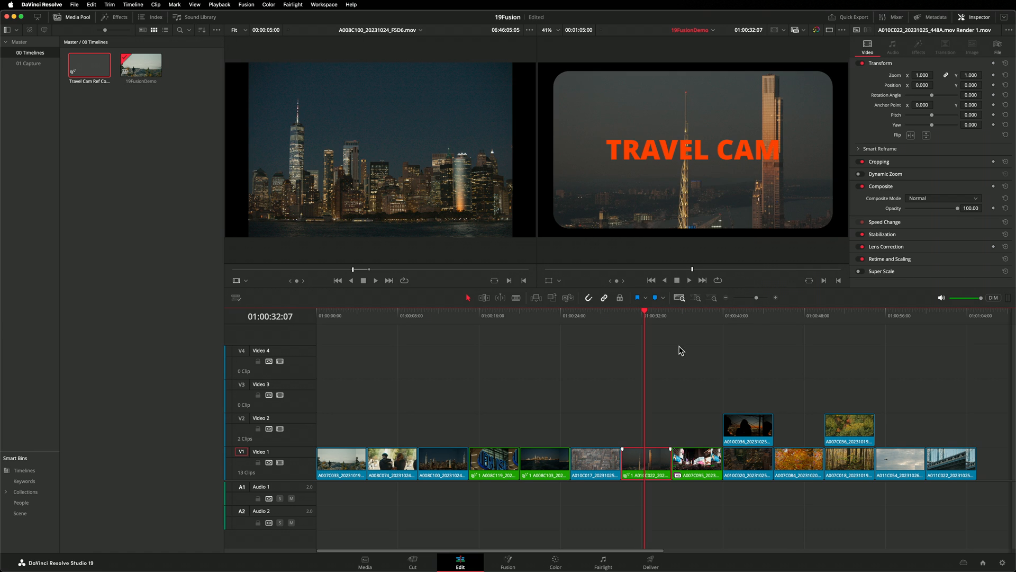
right_click(696, 459)
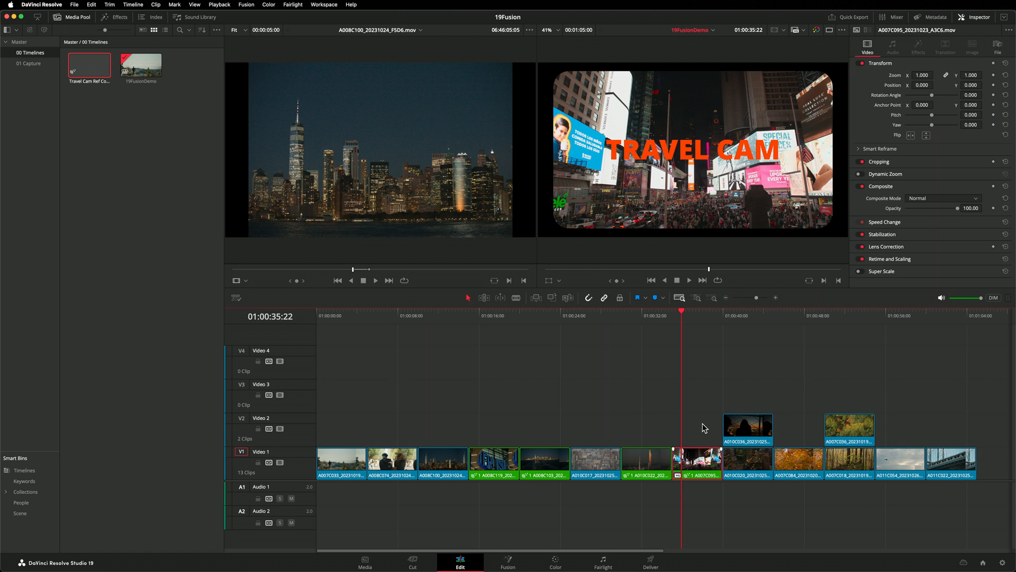
mouse_move(507, 558)
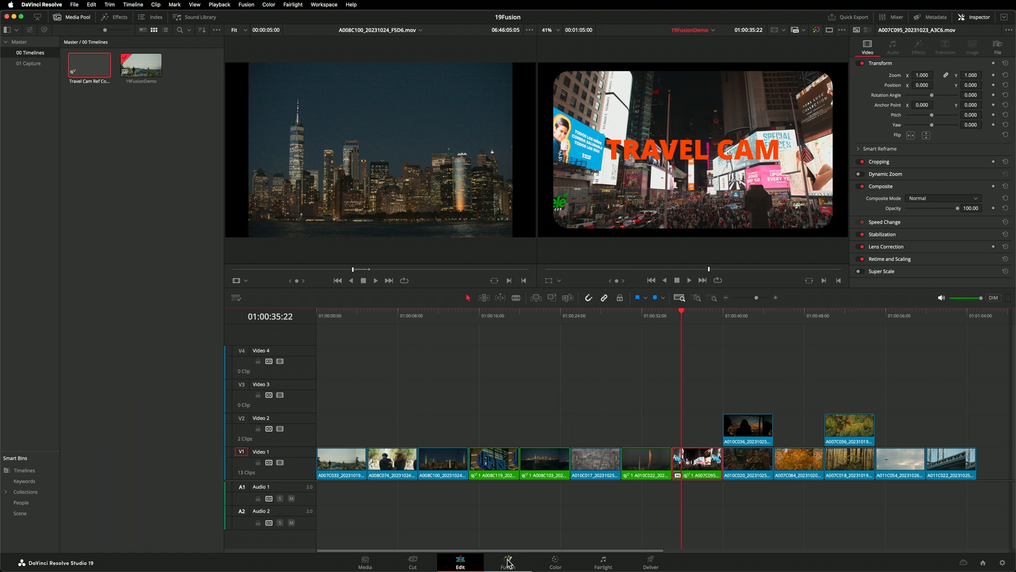
Step: Set Text1's colour to green, then scrub the Edit timeline to check the shots
click(508, 561)
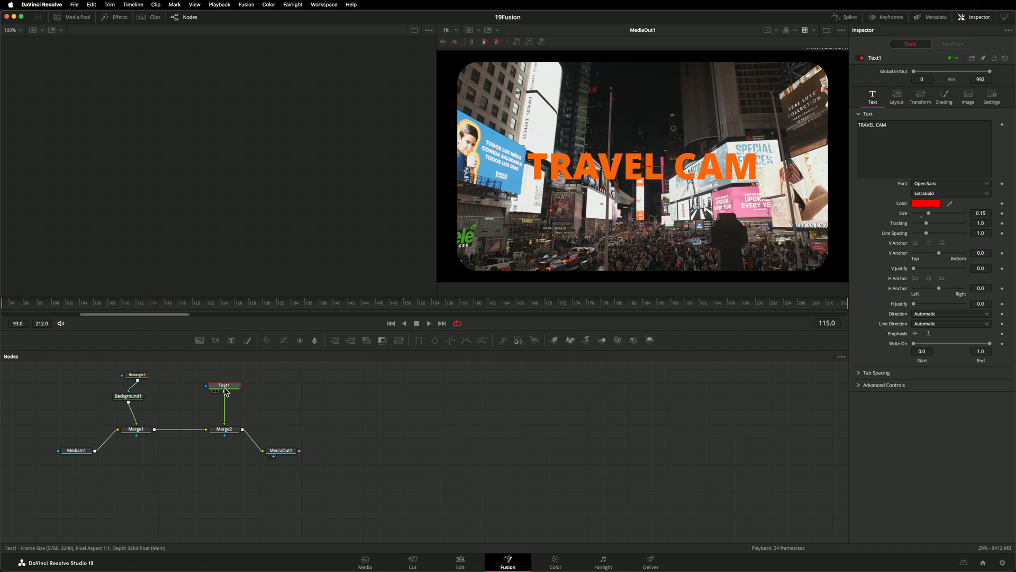
click(926, 203)
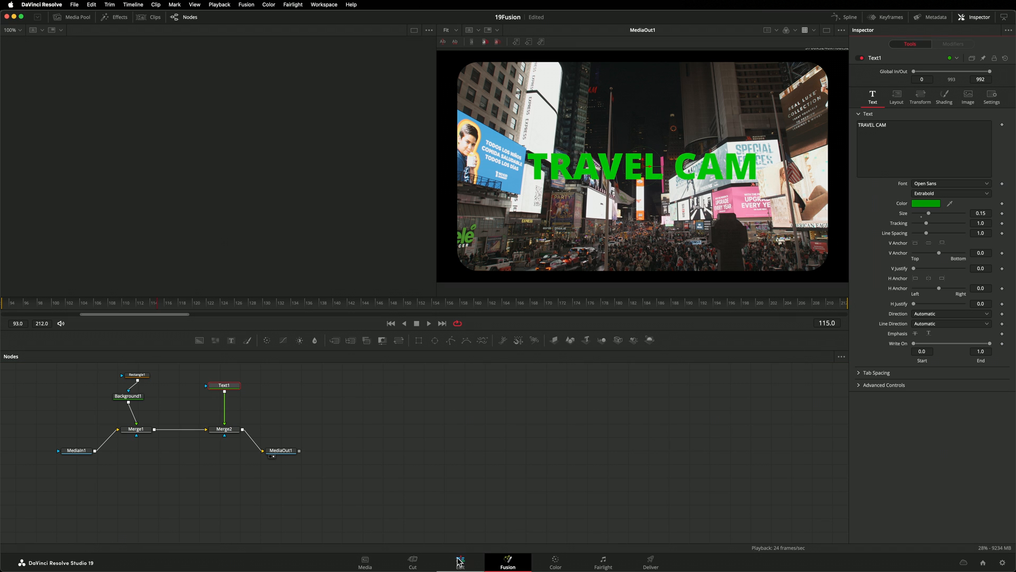
click(460, 562)
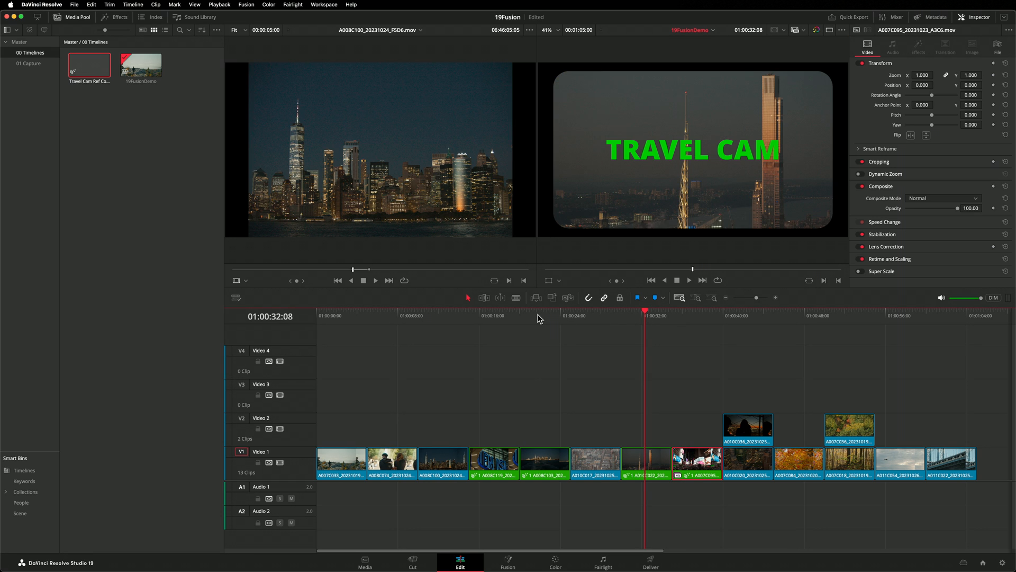
click(477, 316)
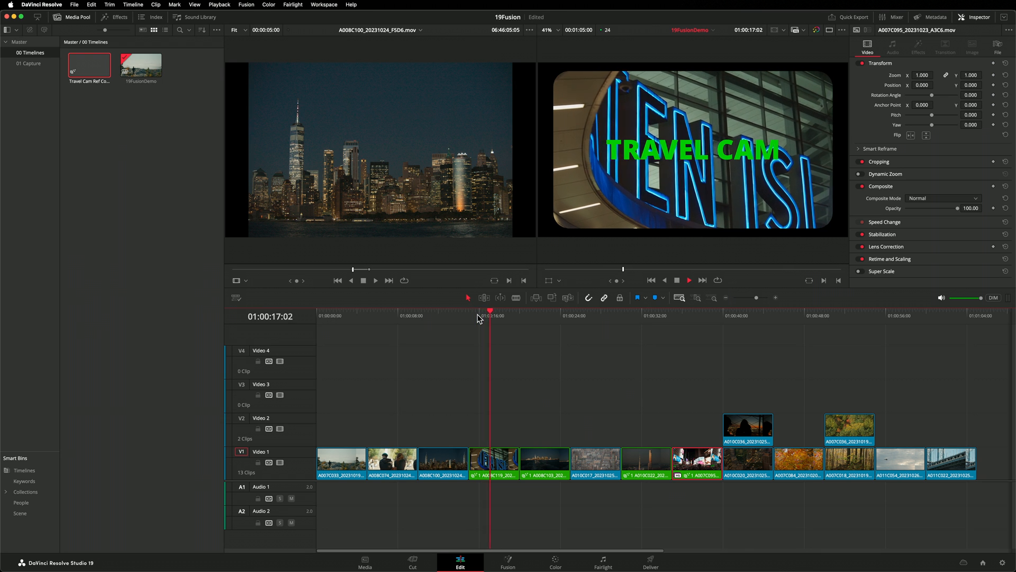
click(535, 315)
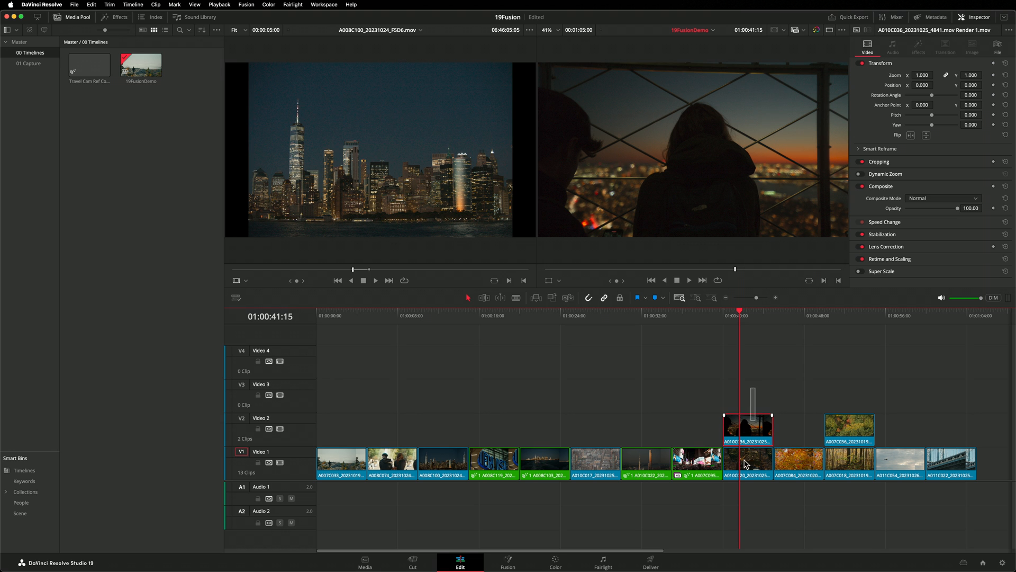
Step: Make the stacked silhouette clips a referenced composition named 'SplitScreen Ref' and open it in Fusion
right_click(748, 432)
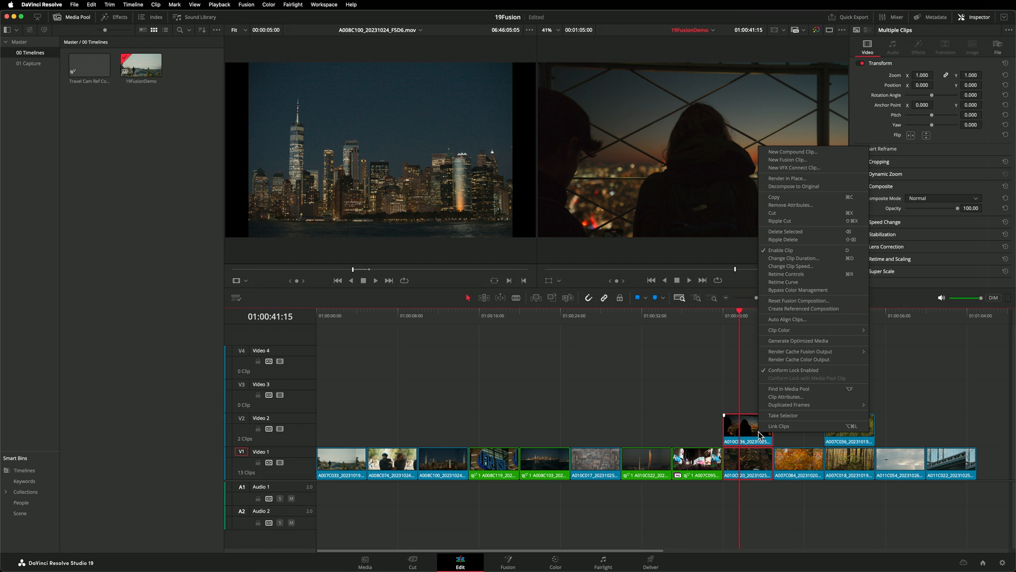
click(803, 309)
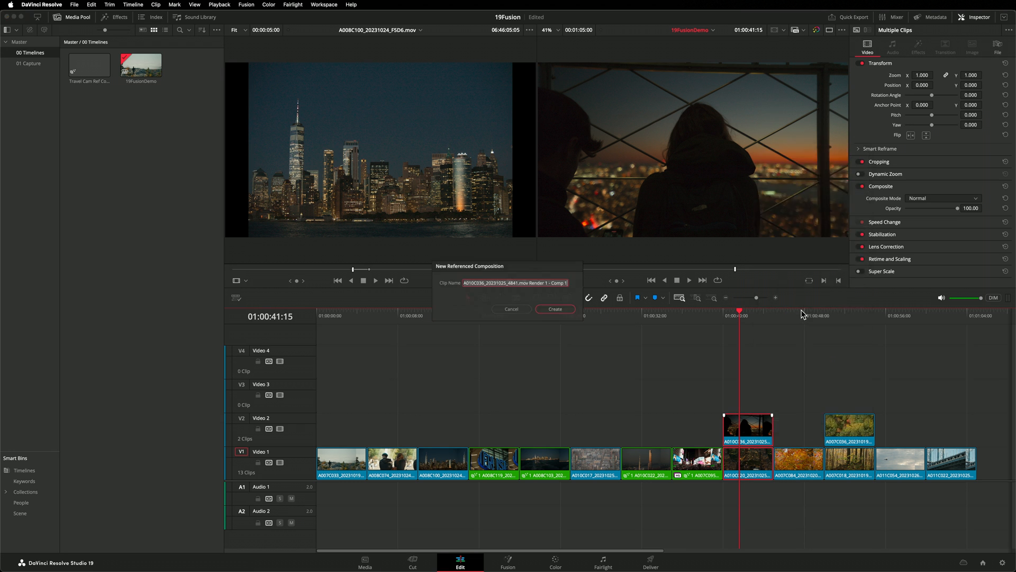
text(SplitScreen Ref)
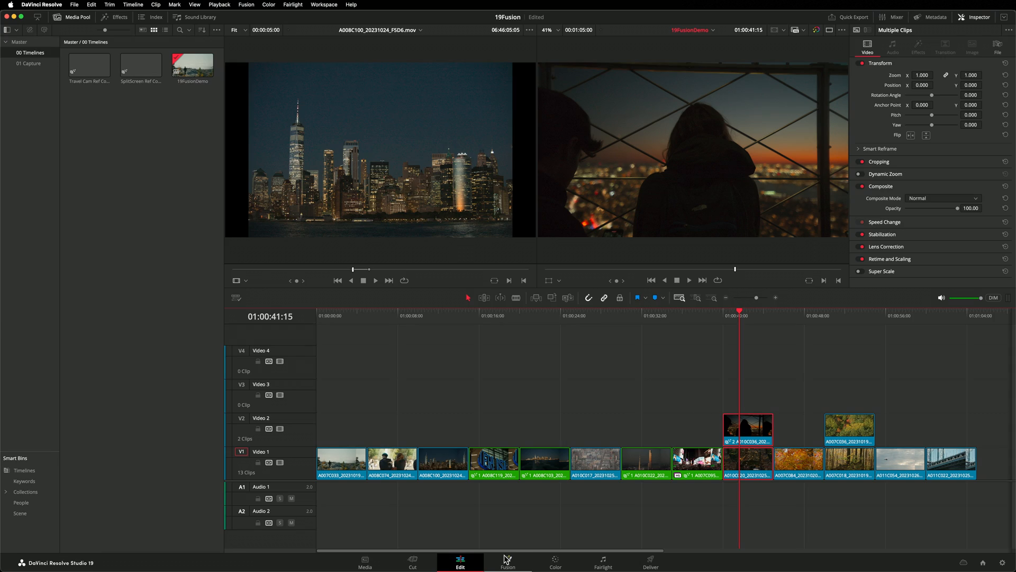
click(508, 560)
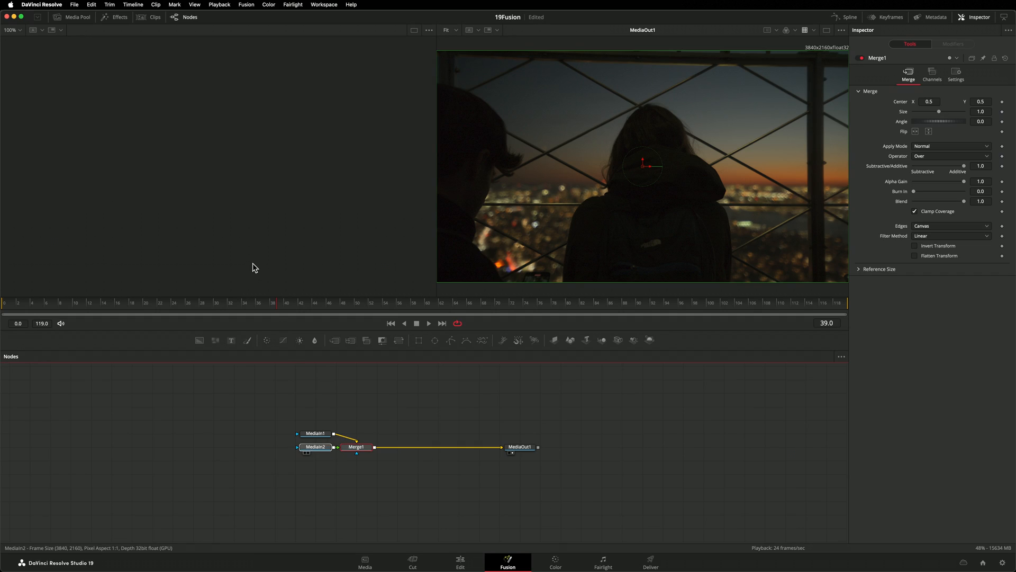
Step: Add rounded Rectangle masks to both the city and silhouette MediaIn nodes
click(315, 433)
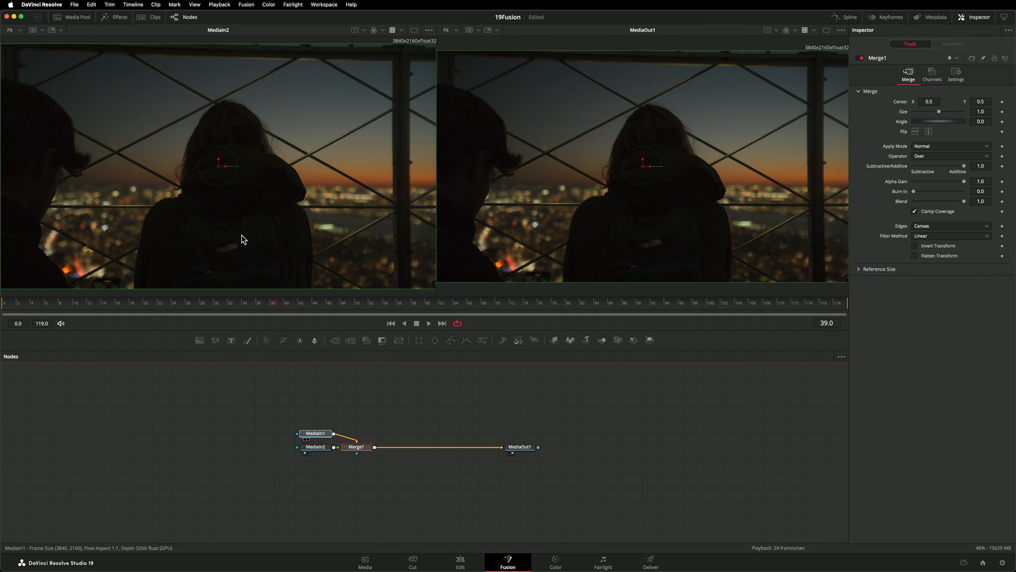
click(316, 433)
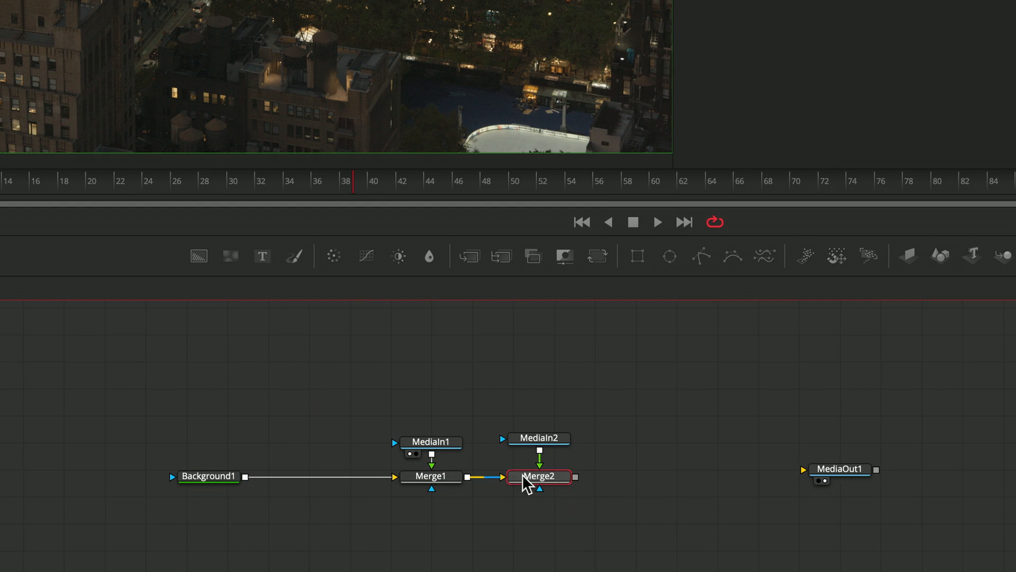
text(r)
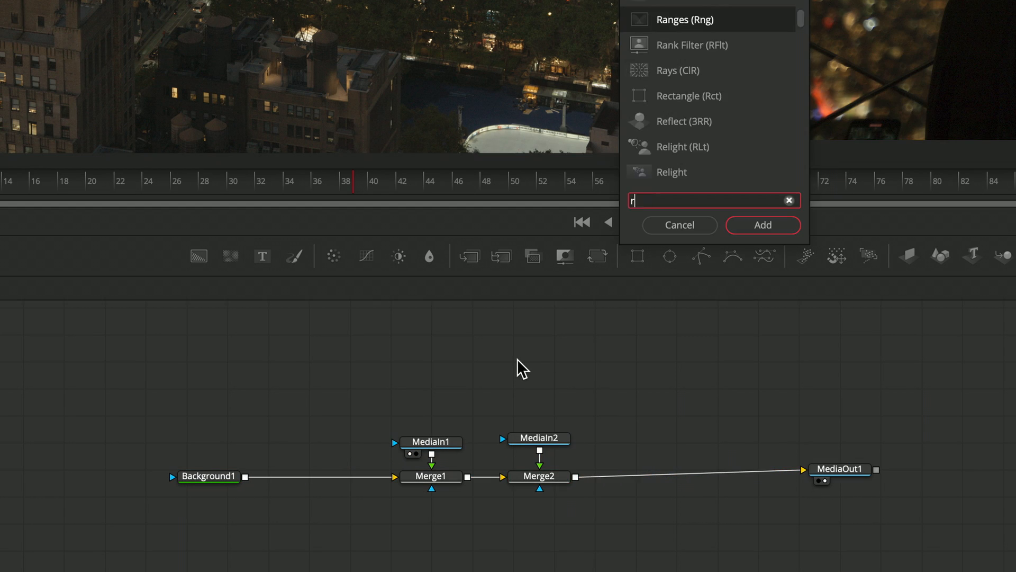
click(762, 225)
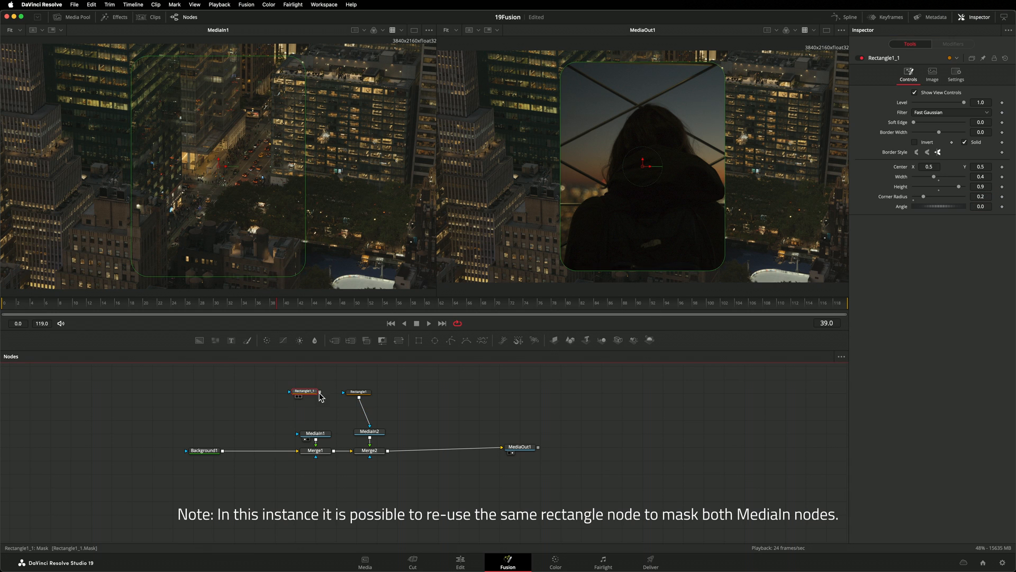
click(369, 449)
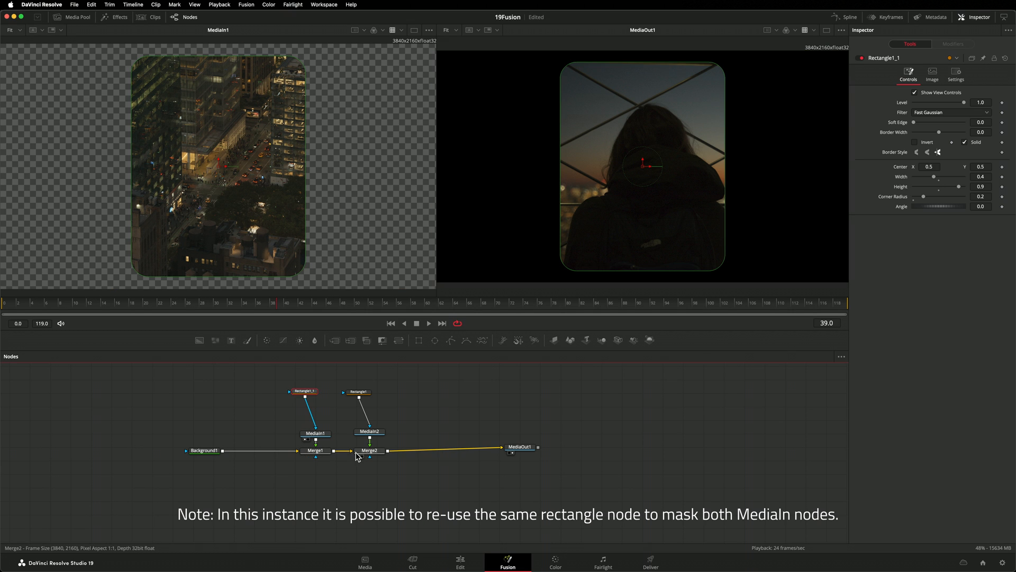
Step: Set Merge1 Center X to 0.28 and return to the Edit page timeline
click(369, 450)
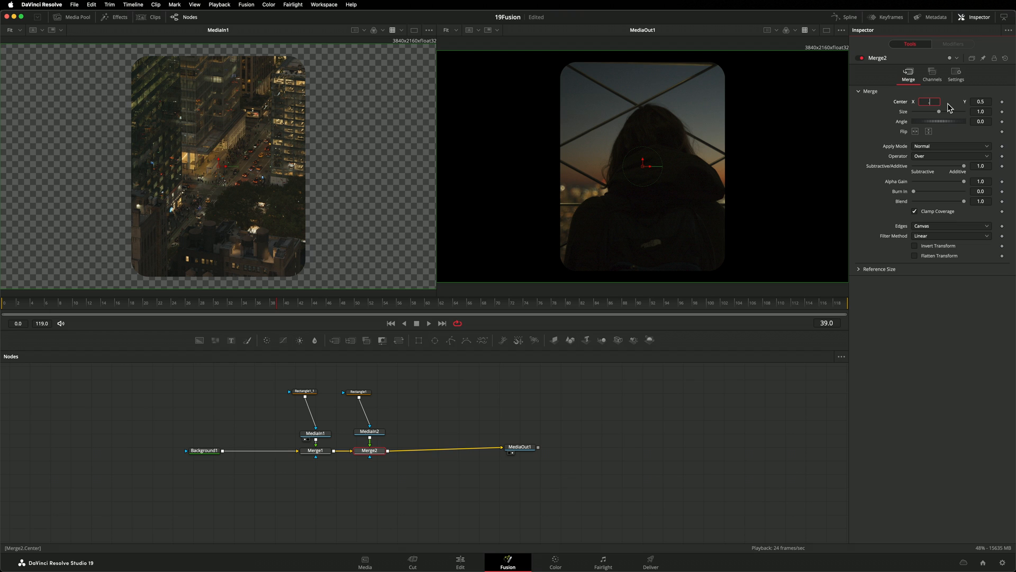
click(315, 450)
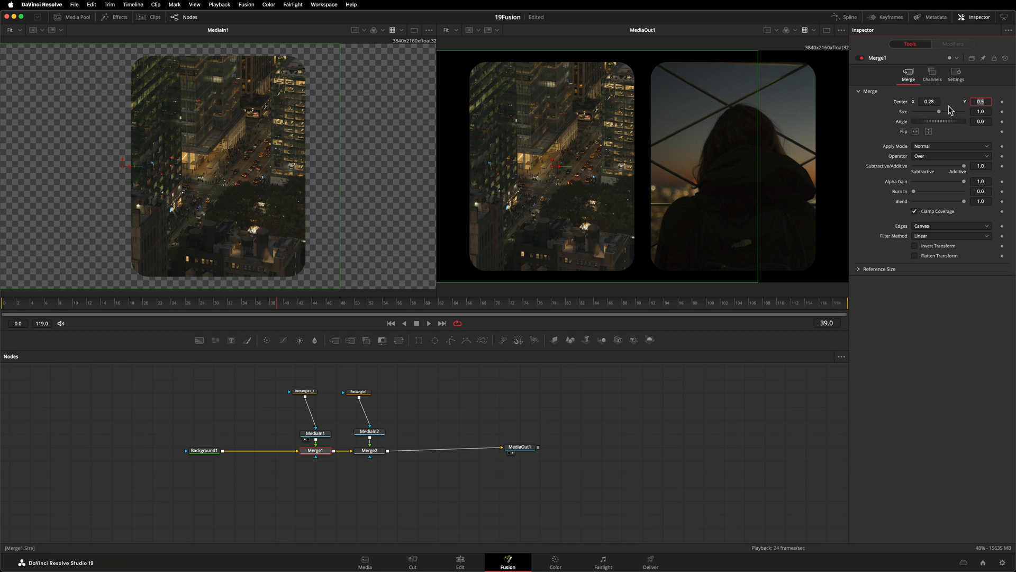
mouse_move(850, 179)
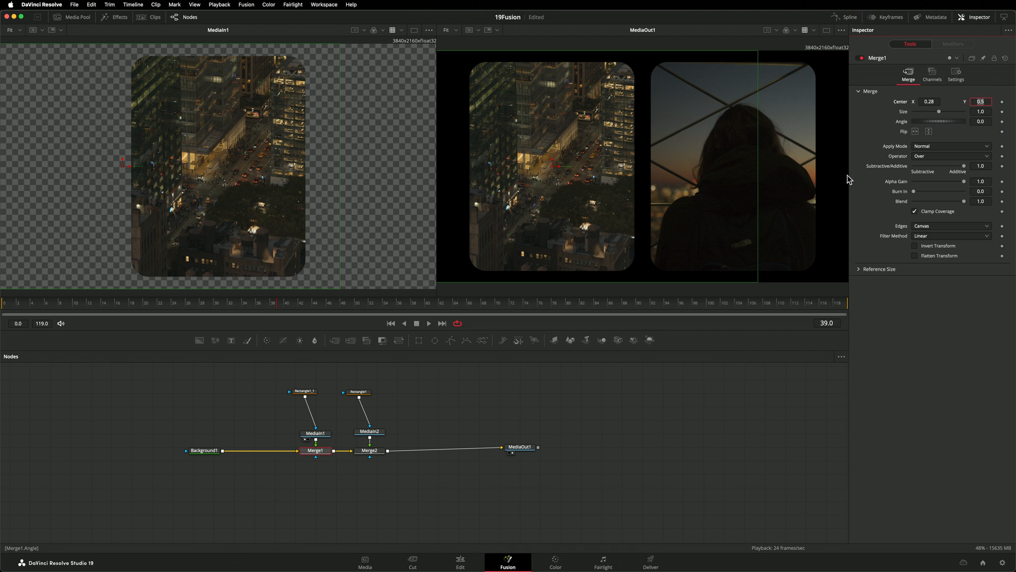
click(459, 562)
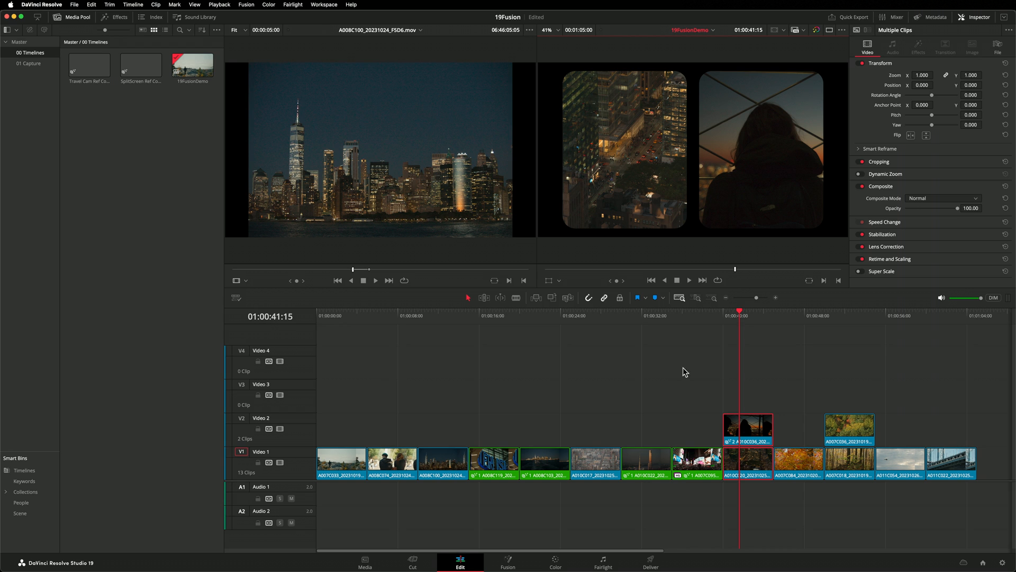
Step: Link the V2 autumn trees clip to SplitScreen Ref Comp via Link to Referenced Composition
click(723, 316)
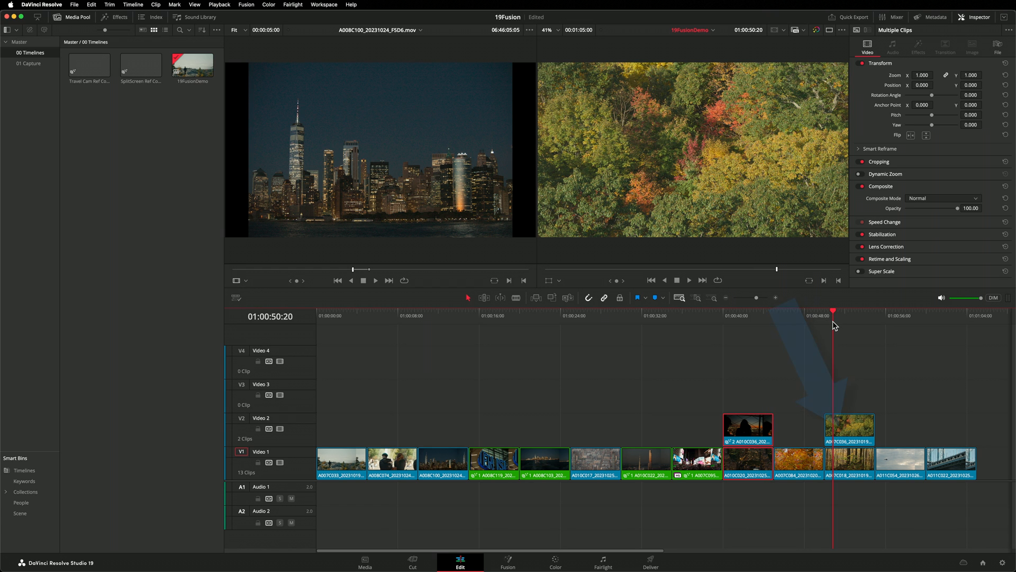
mouse_move(583, 235)
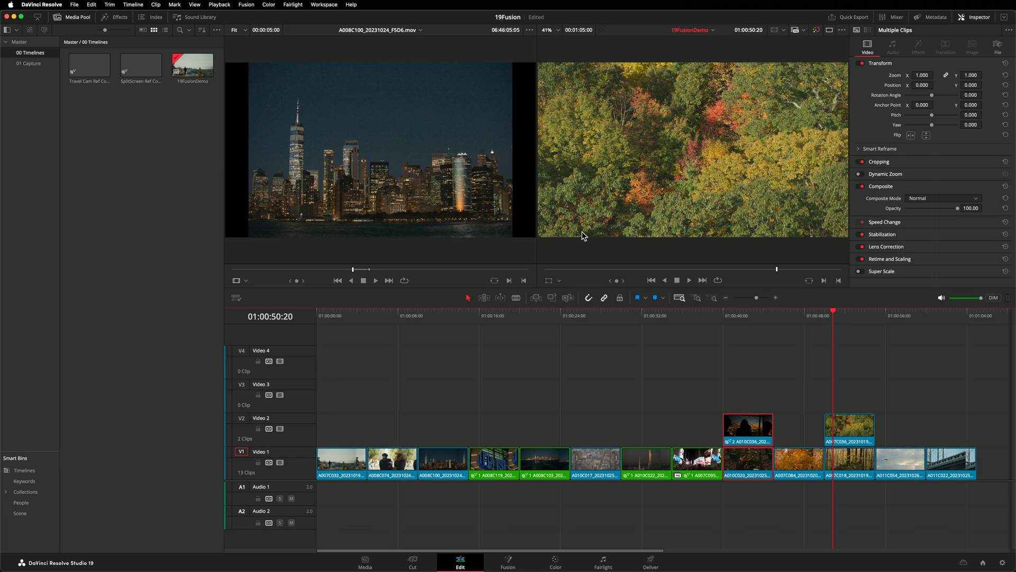
click(141, 63)
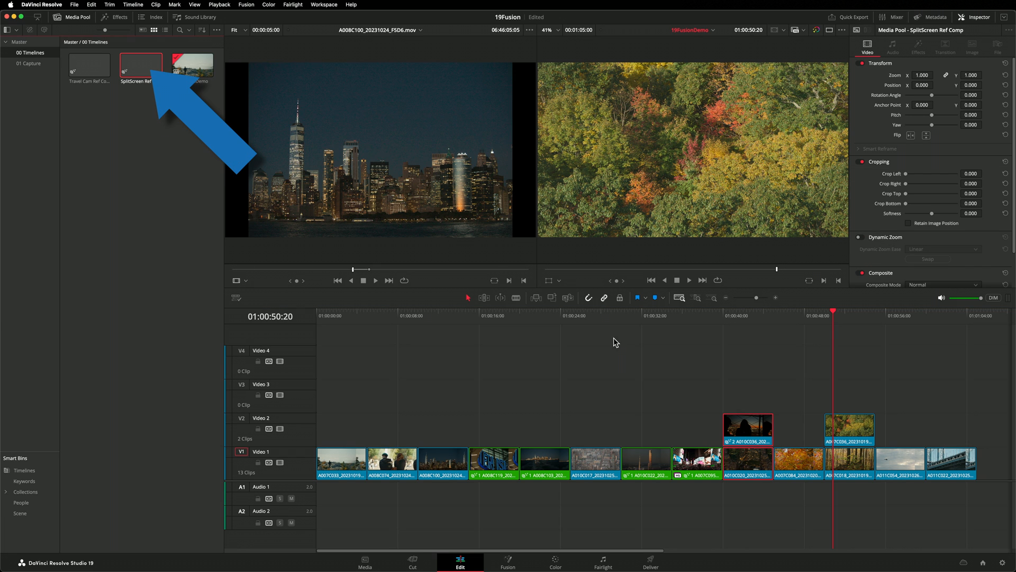
click(849, 428)
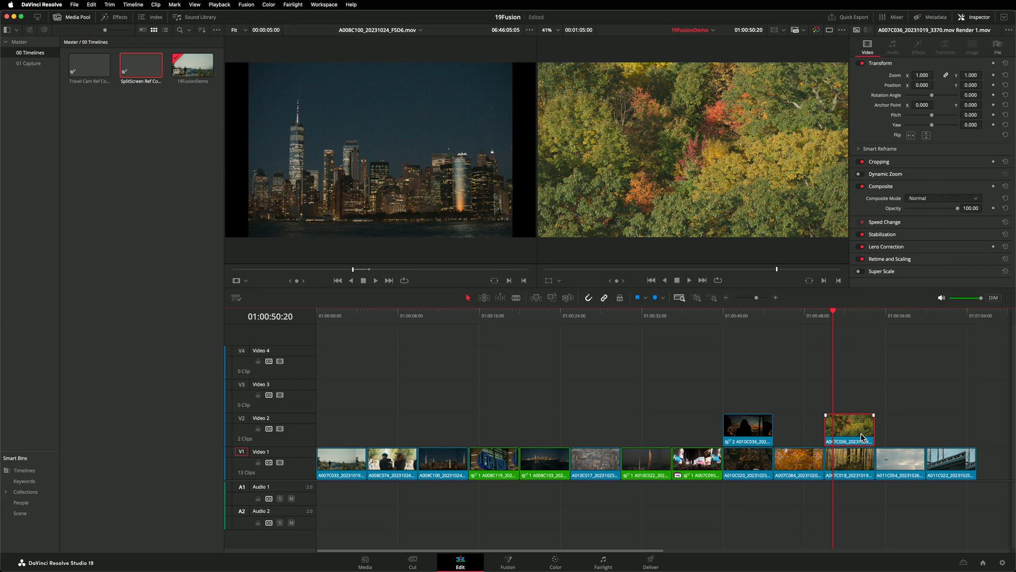
right_click(849, 427)
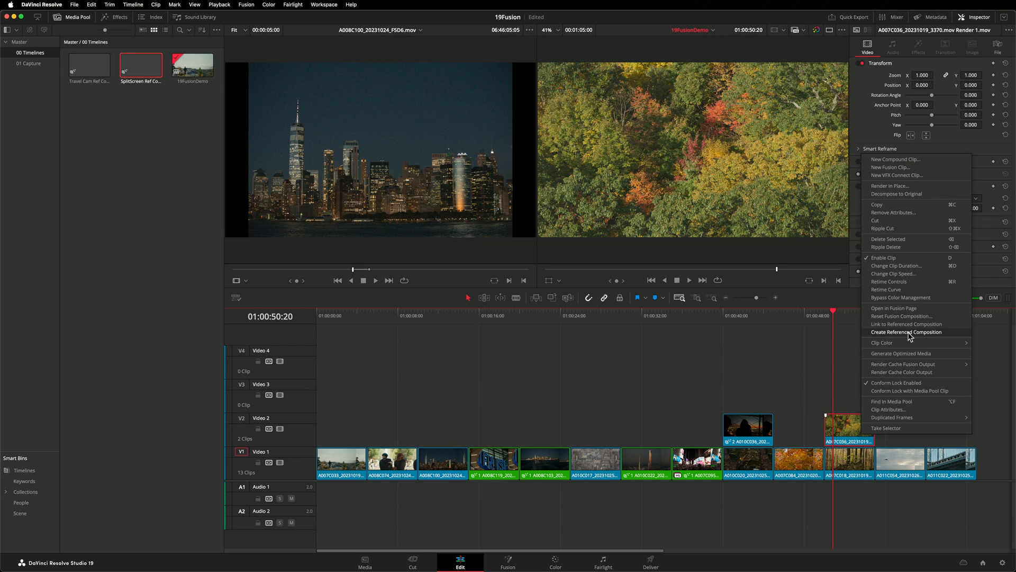
click(907, 332)
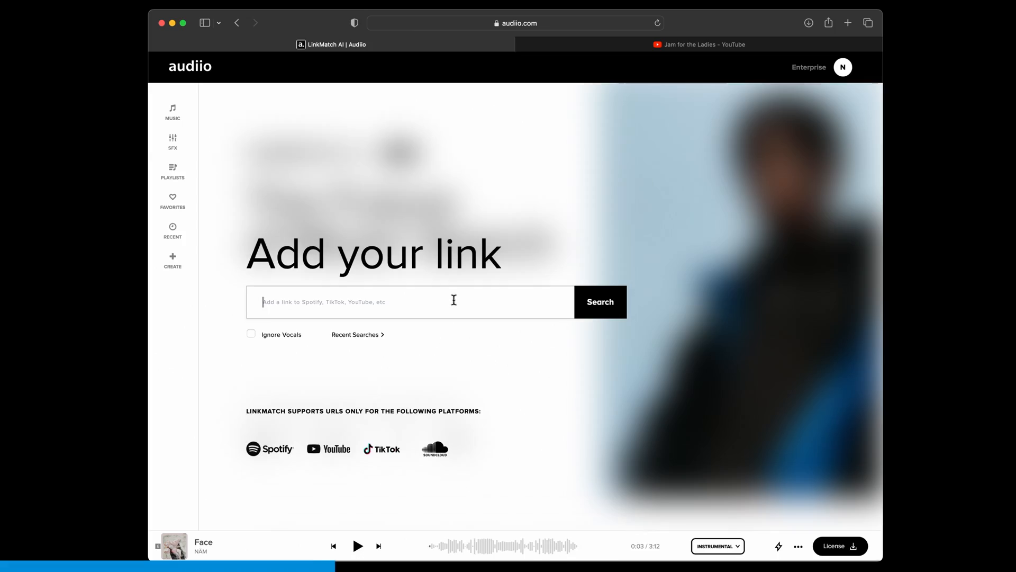
Step: Try LinkMatch with a song link, then browse the Best of Summer playlist's tracks
click(599, 301)
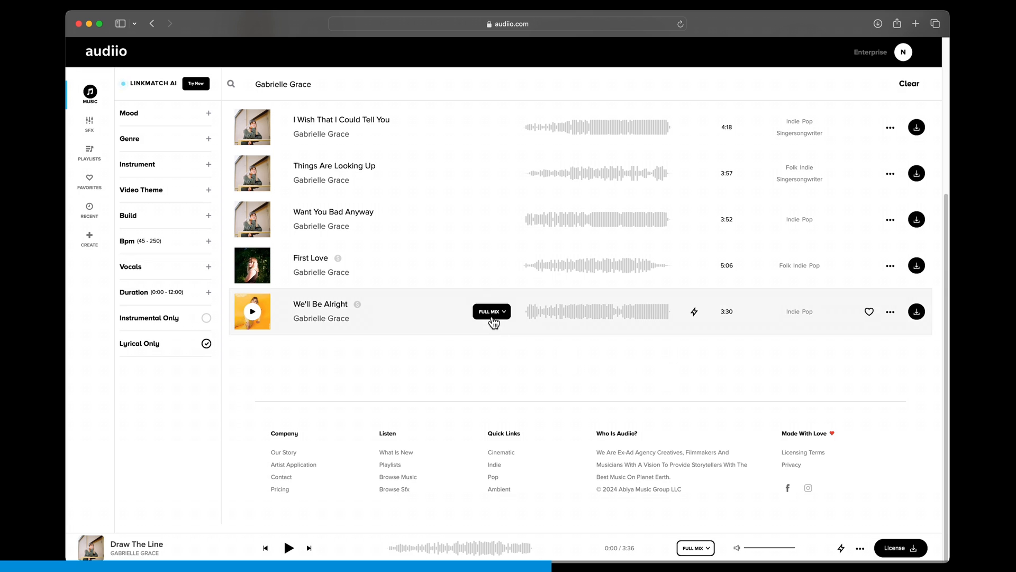
click(491, 311)
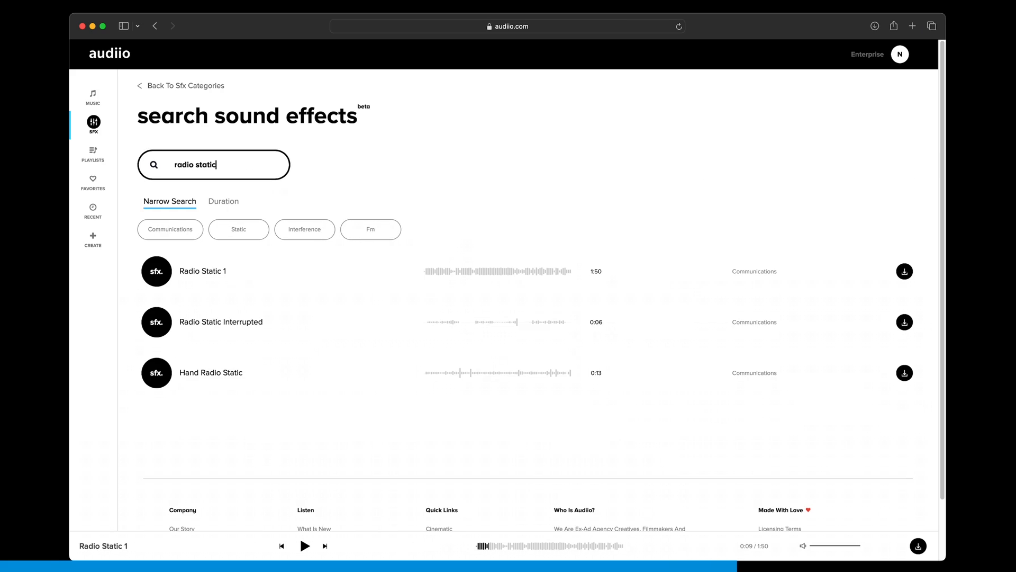
click(92, 154)
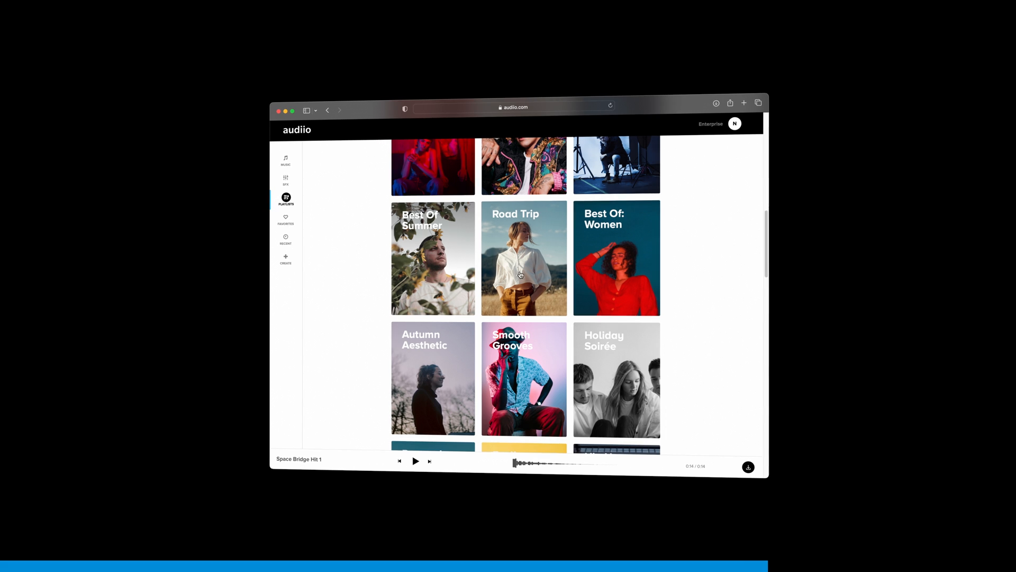
click(432, 258)
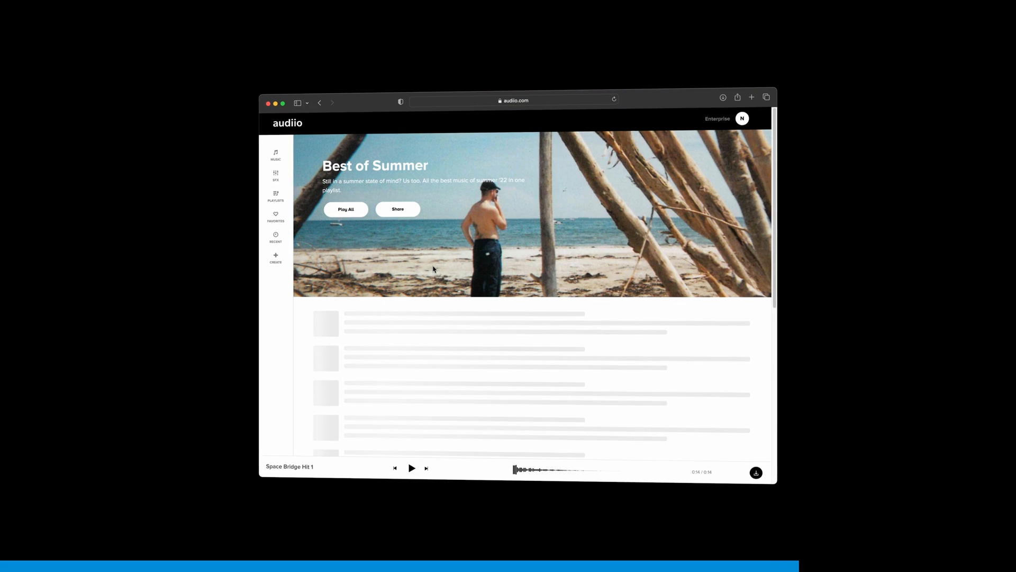
scroll(down, 3)
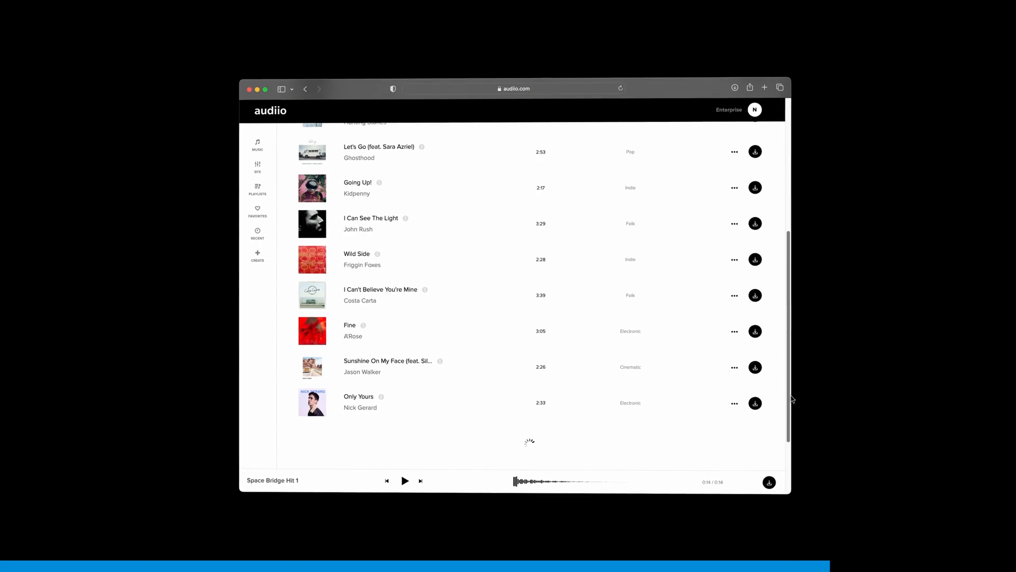
scroll(down, 3)
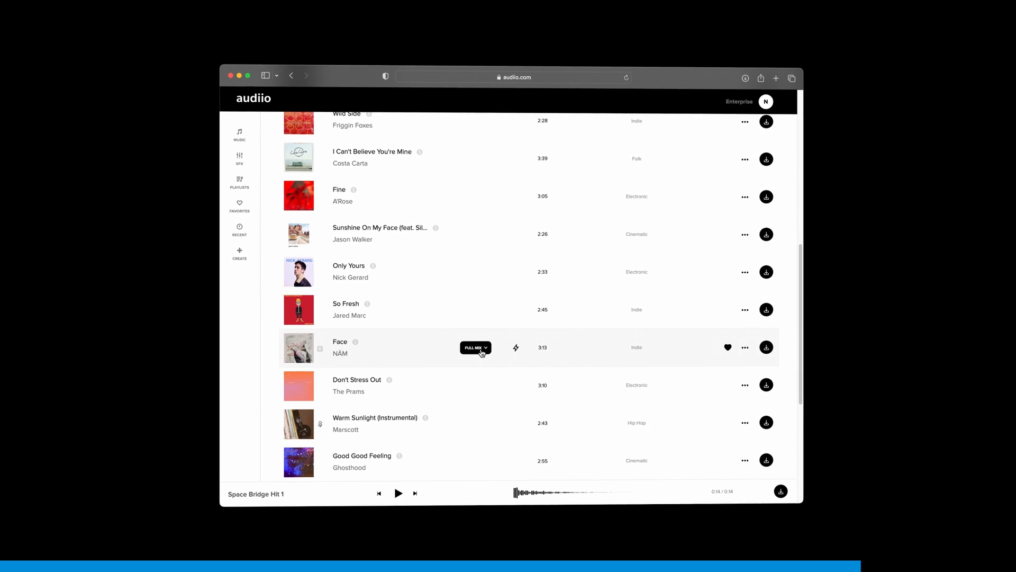
click(475, 347)
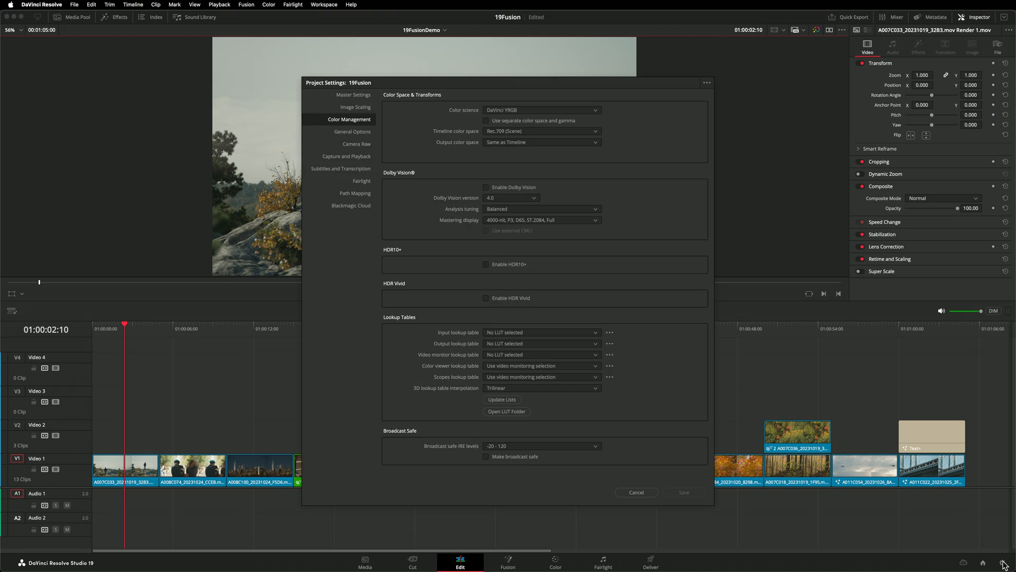
Step: Check Color science under Color Management, then open the hiker clip on the Fusion page
click(541, 109)
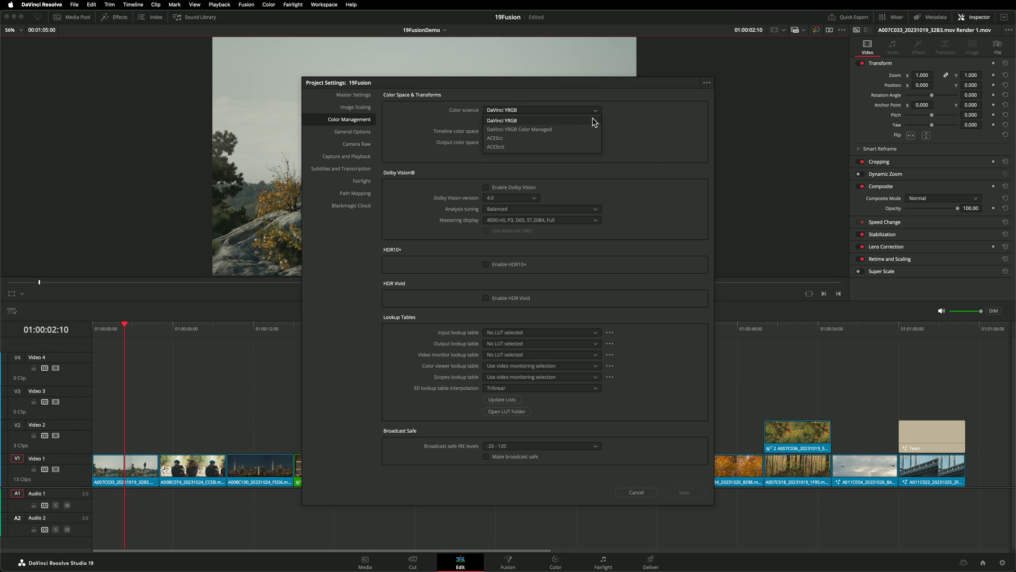
click(519, 129)
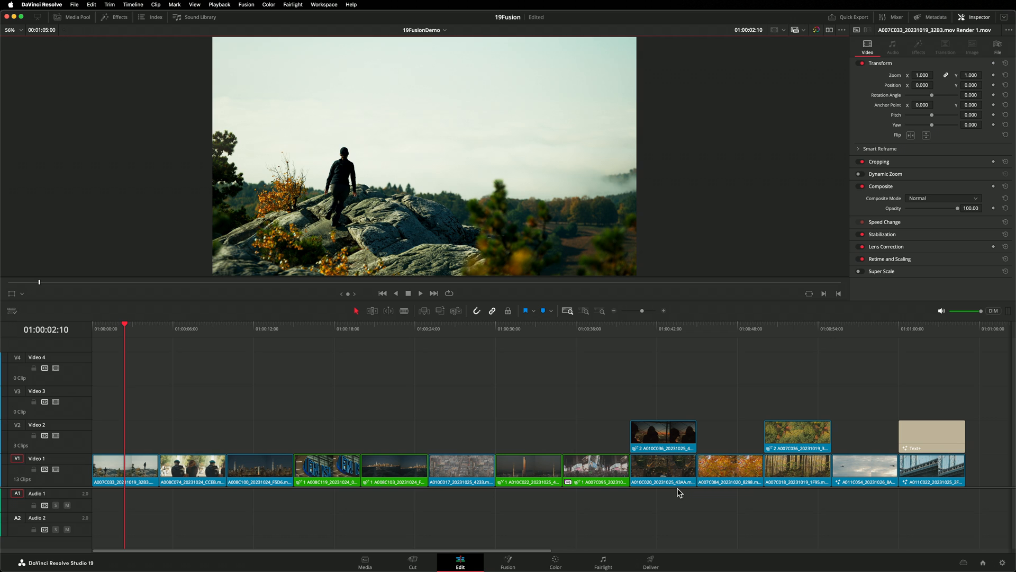
click(507, 561)
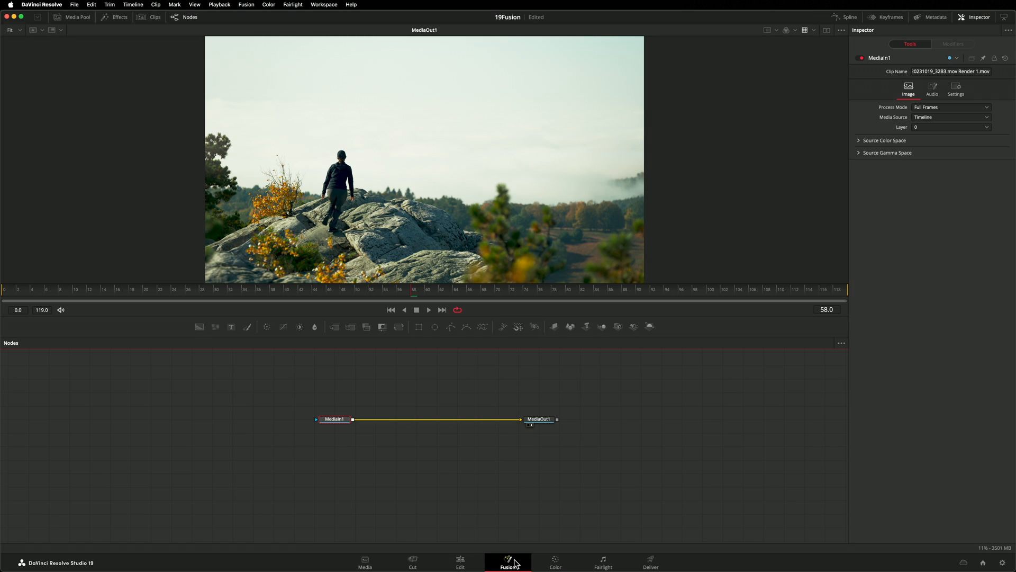
Step: View the Magic Mask palette on the Color page, then return to Fusion on the skyline clip
click(555, 559)
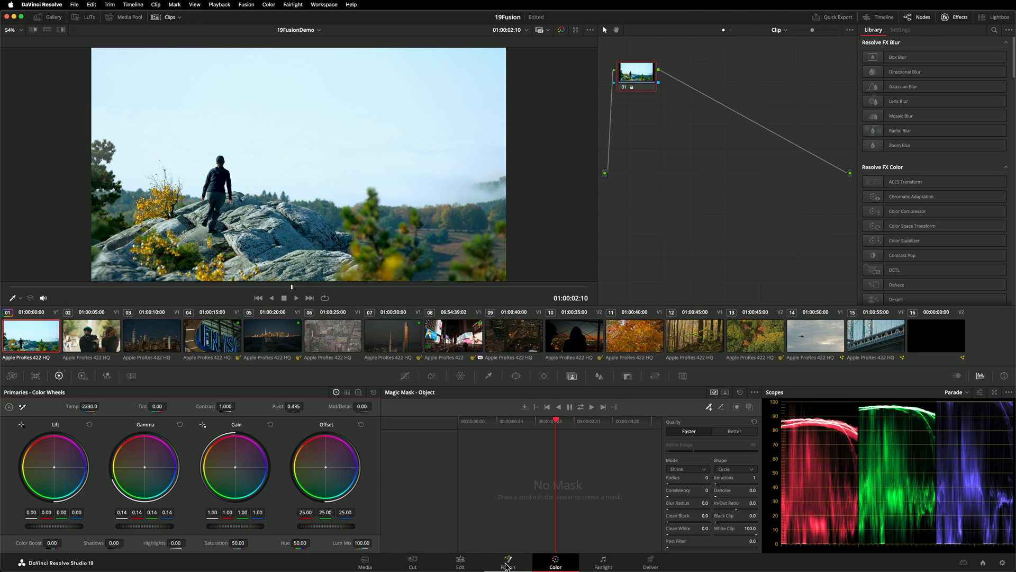
click(508, 561)
text(multi)
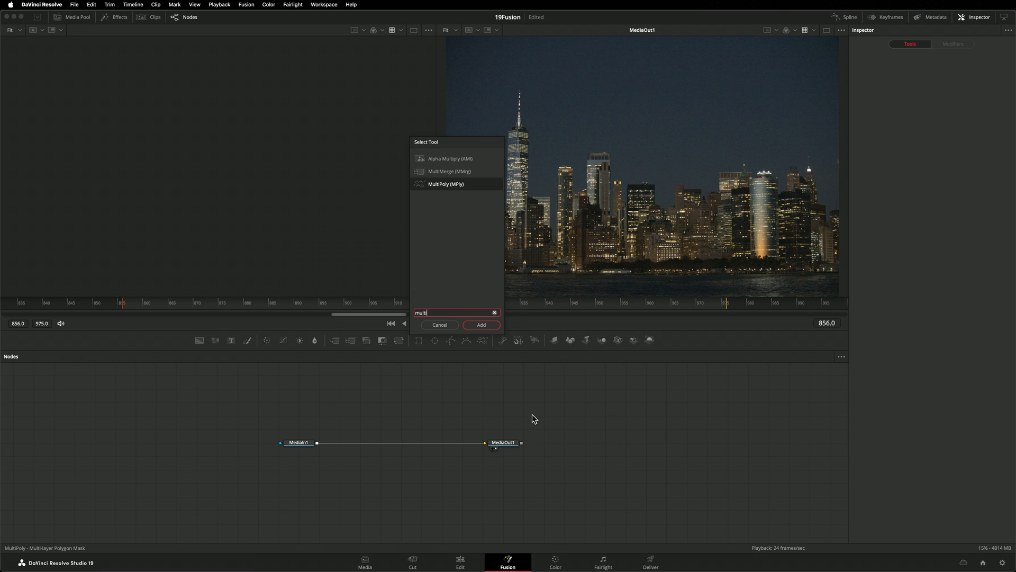
Step: Add a MultiPoly mask on the skyscraper's crown and add a second polygon to it
click(480, 325)
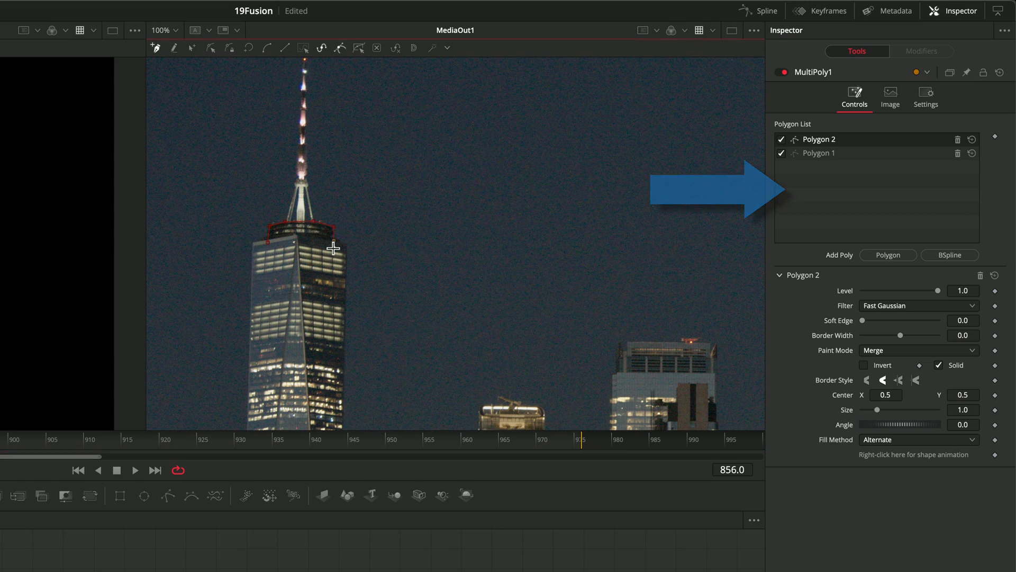
click(887, 255)
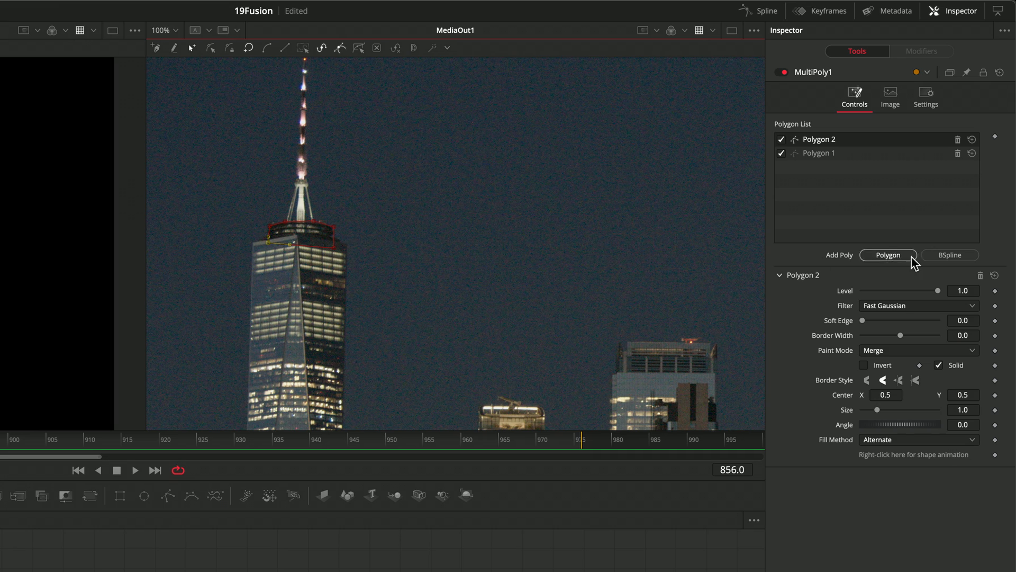
click(887, 254)
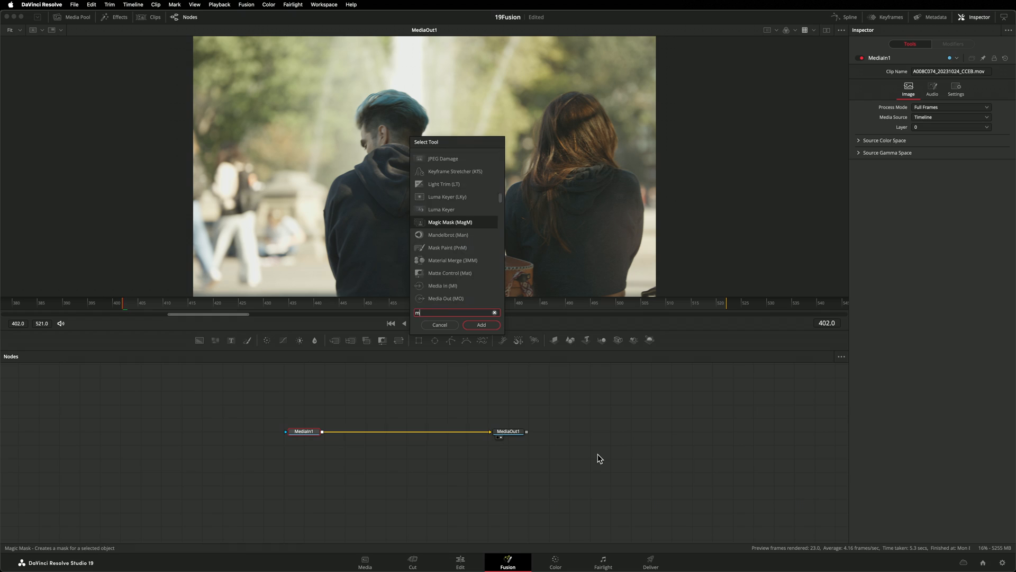
Step: Add a Magic Mask node and track the painted stroke on the blue-haired man
click(480, 324)
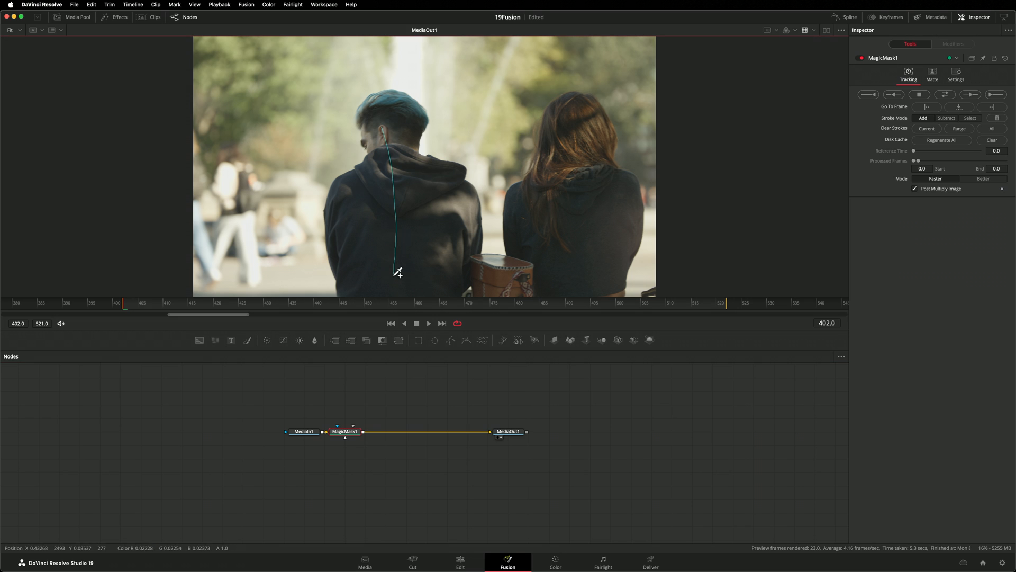
click(997, 94)
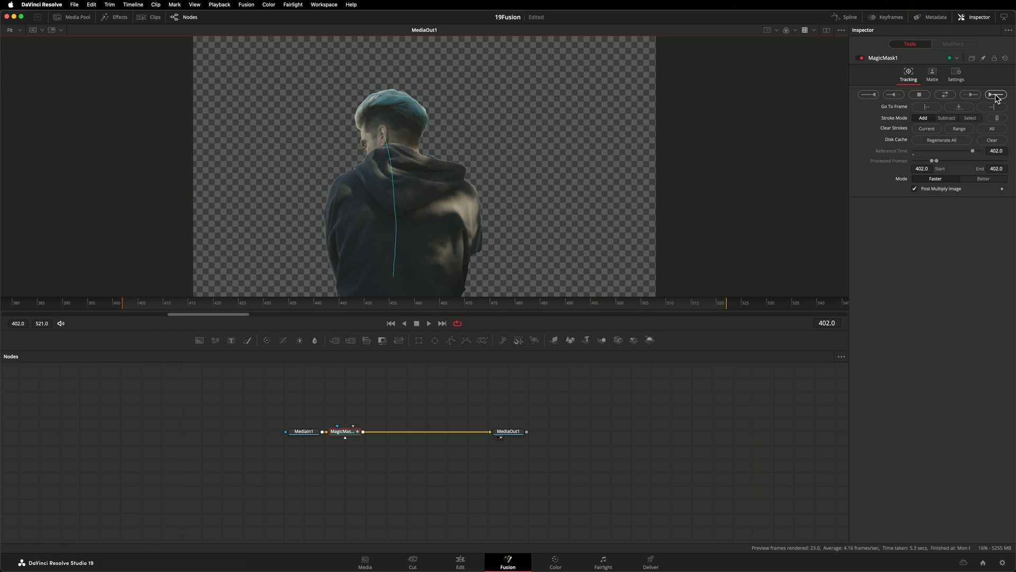
click(996, 94)
text(tra)
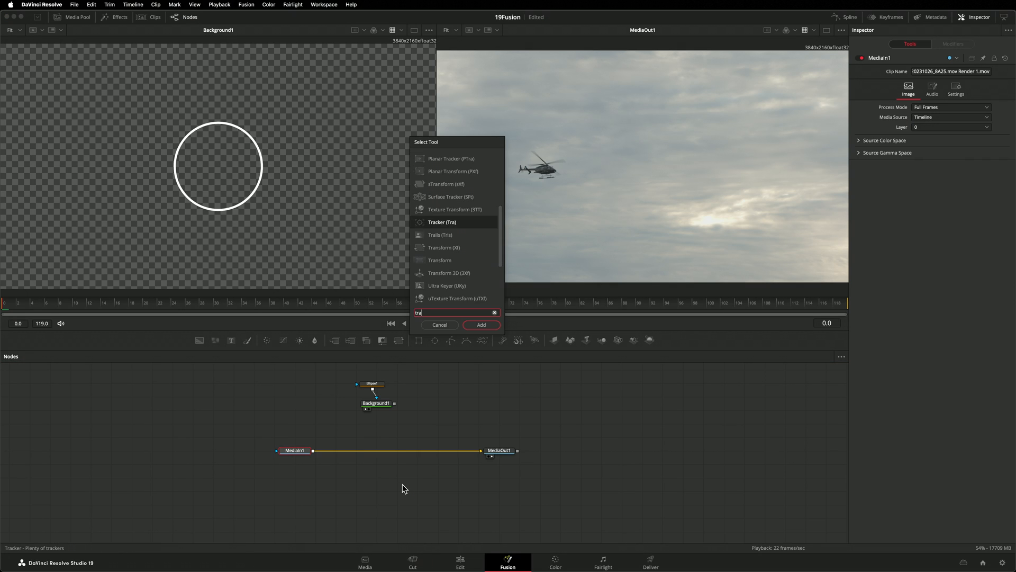
Step: Add a Tracker, track the helicopter with IntelliTrack, and return to the first frame
click(480, 324)
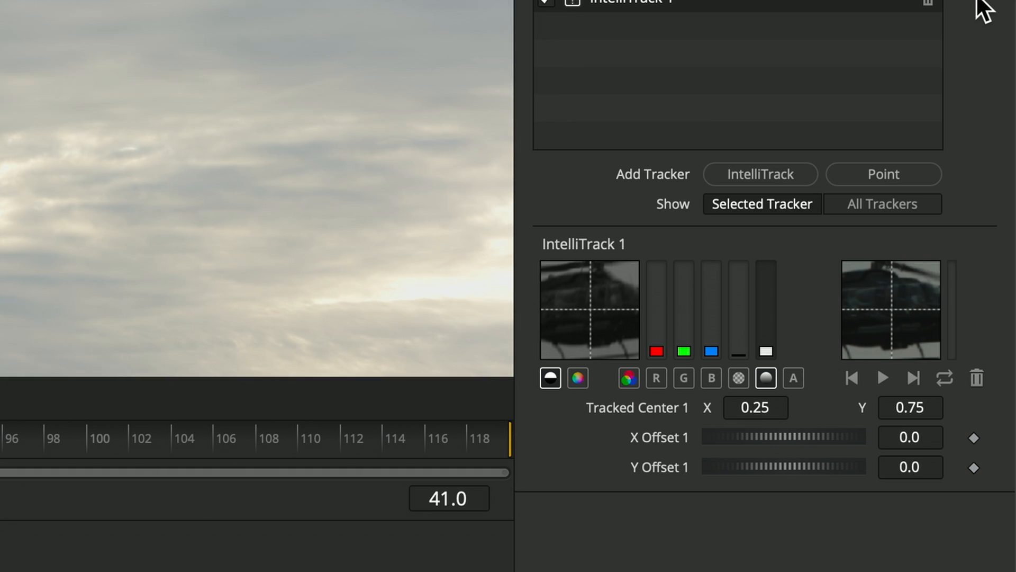
click(882, 378)
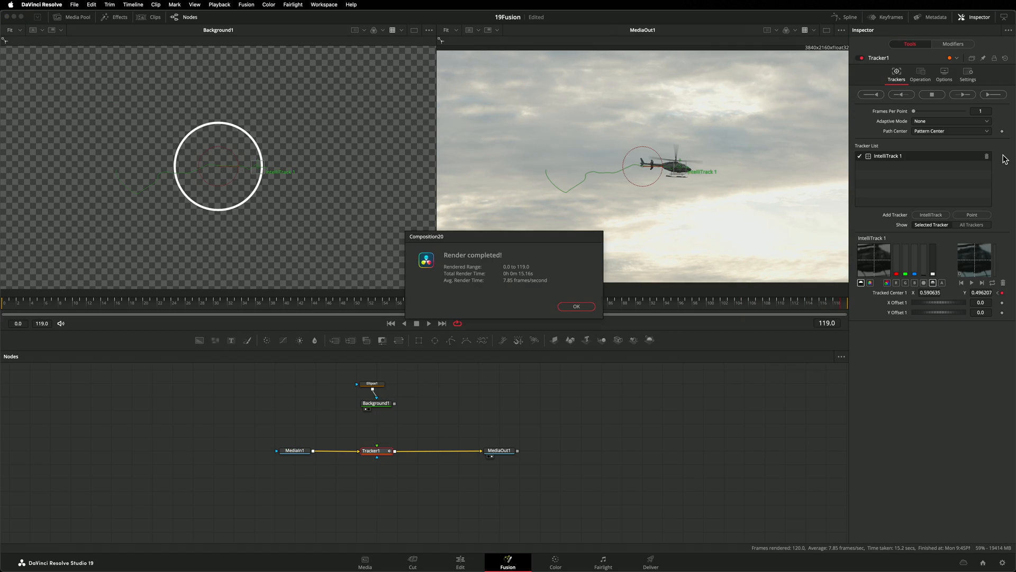
click(575, 306)
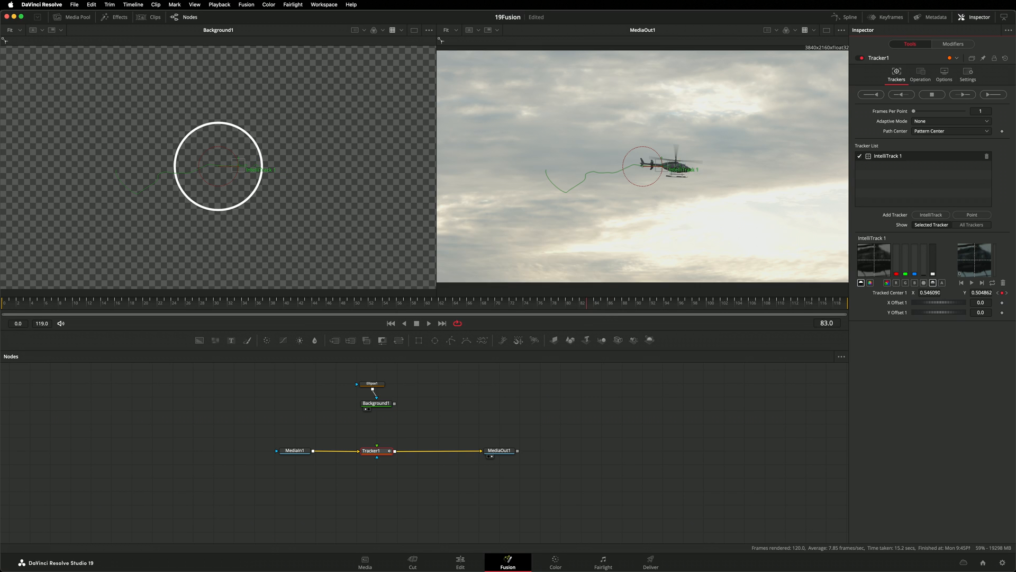
click(390, 323)
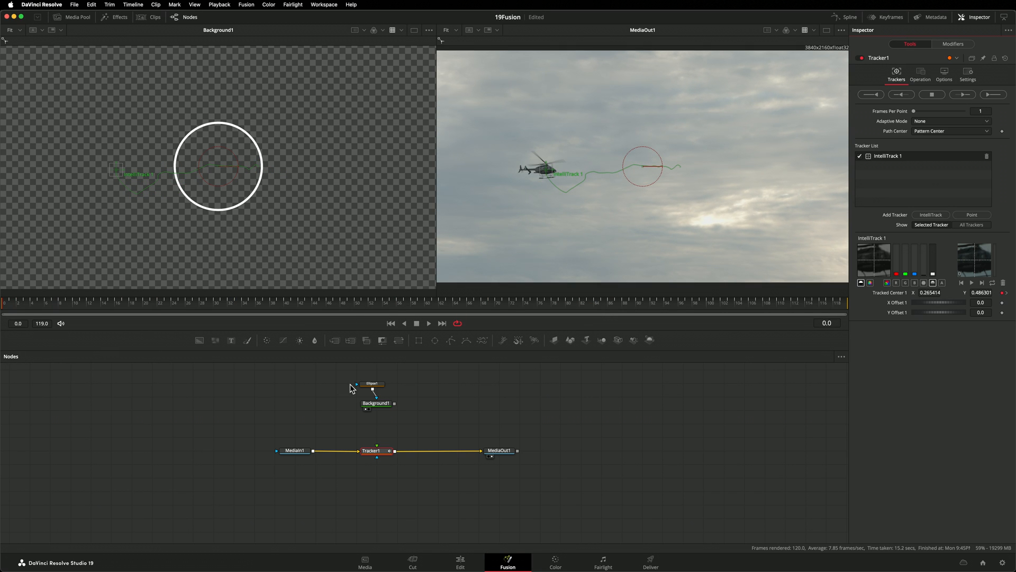
Step: Feed the Background1 ring into the tracker's foreground and set Operation to Match Move
click(372, 383)
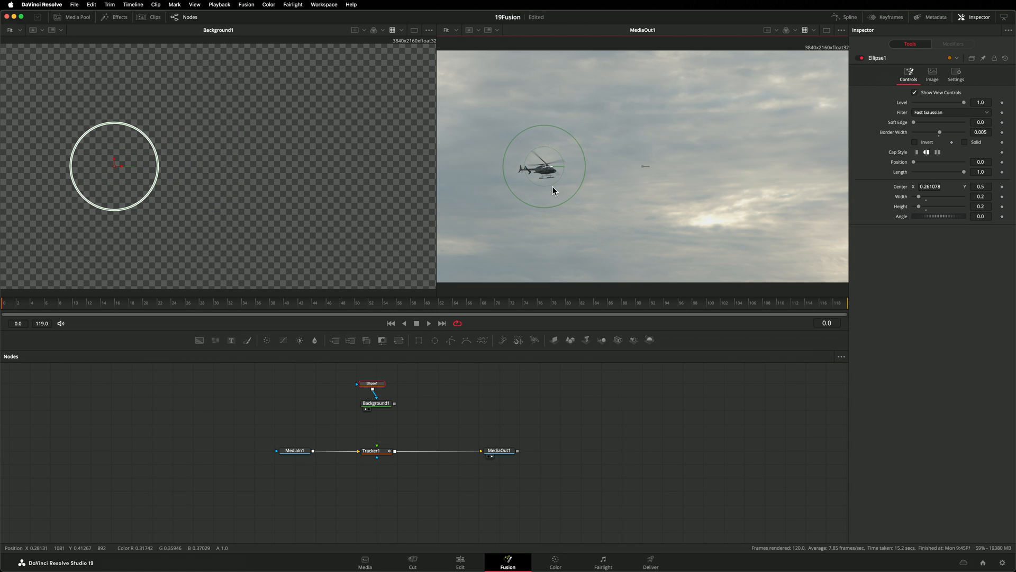
click(375, 402)
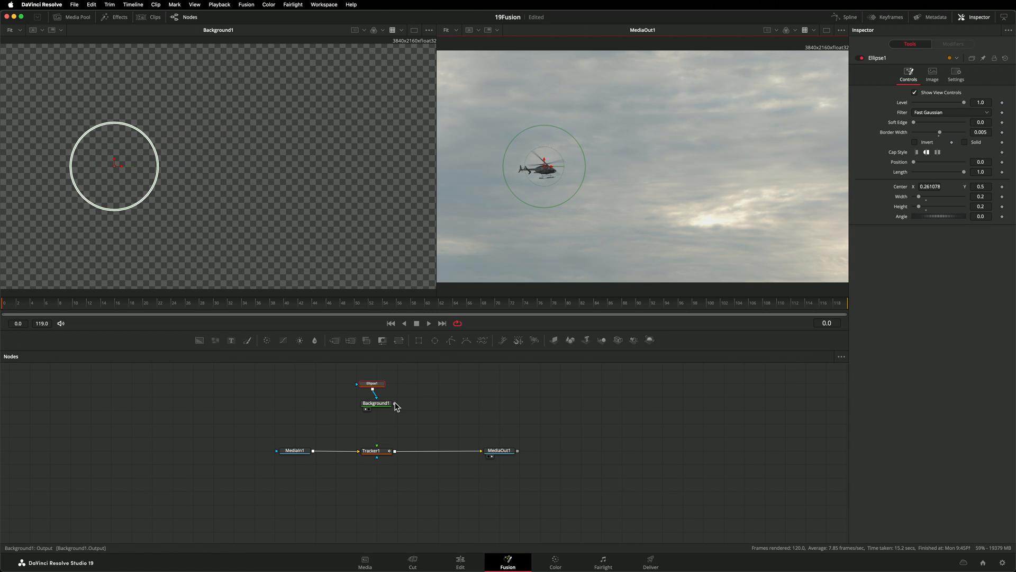
click(373, 450)
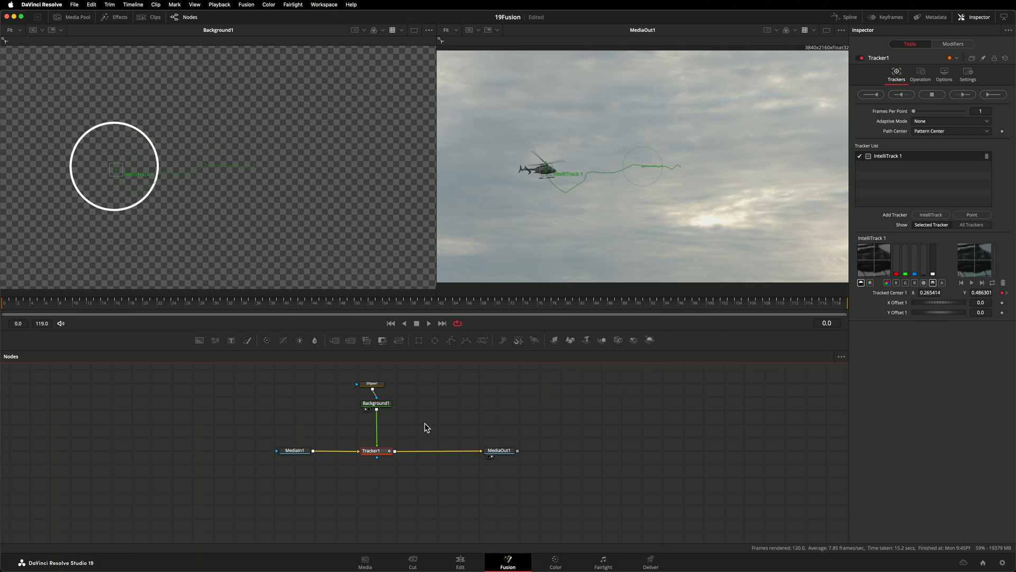
click(920, 74)
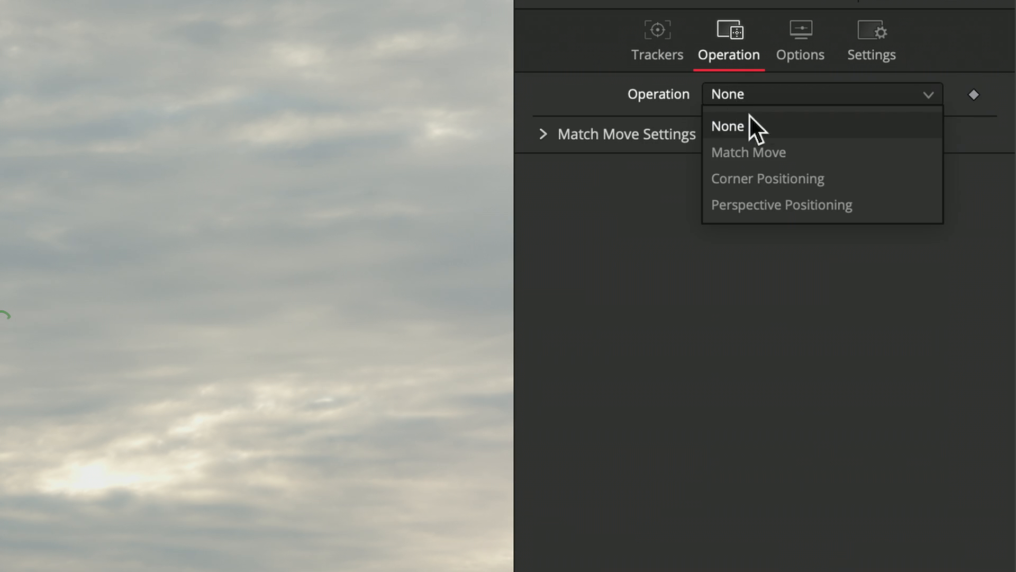
click(749, 153)
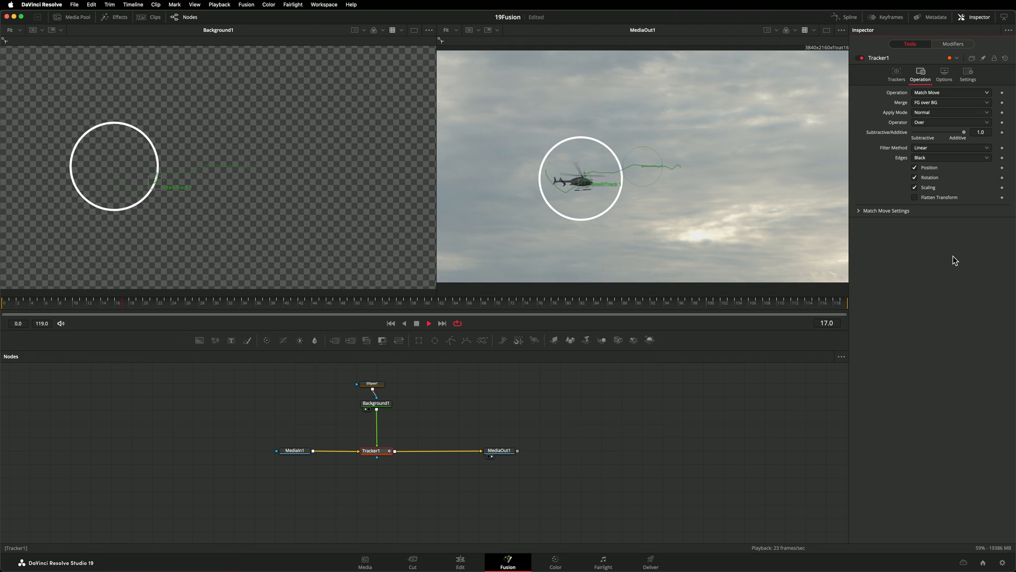
click(602, 561)
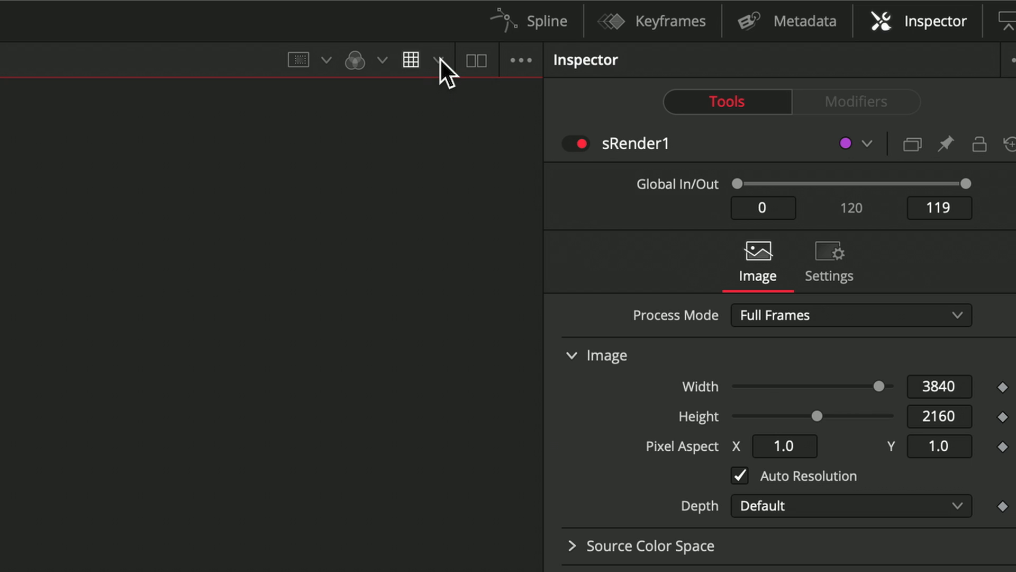
Step: Open the viewer's View LUT list to see the OCIO options
click(438, 60)
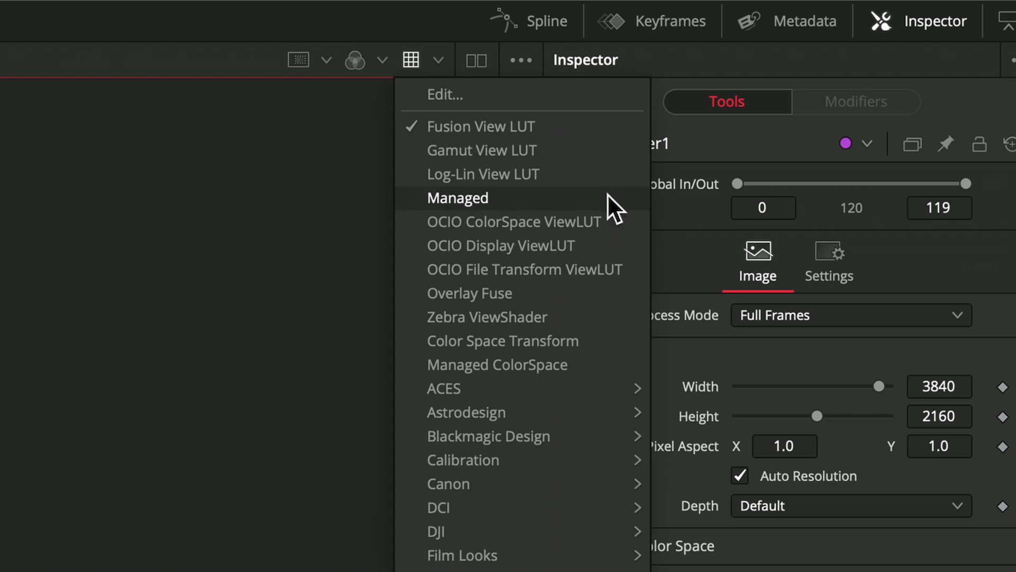
mouse_move(622, 275)
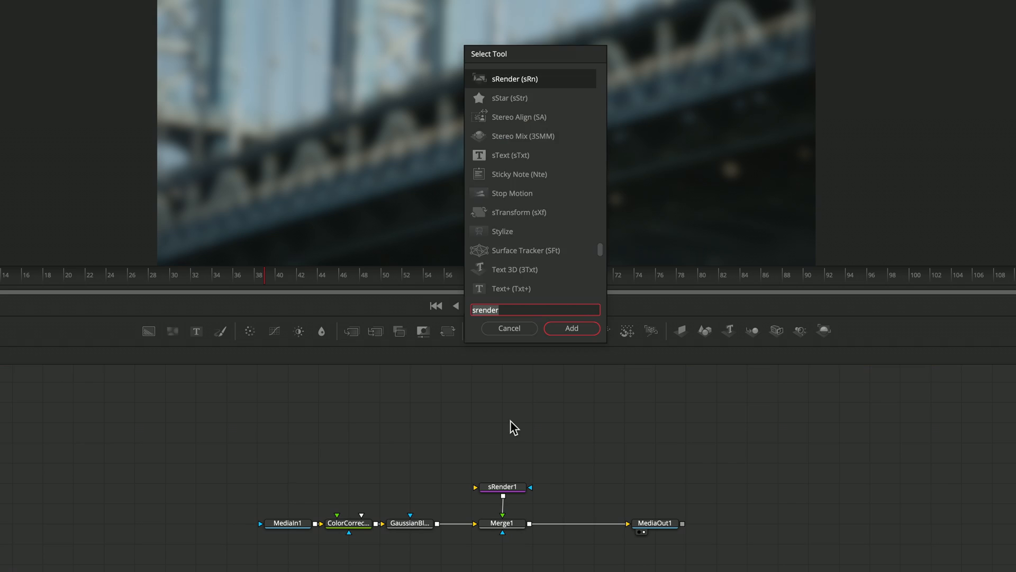
Step: Add an sText node into sRender1 and enter the title 'SText Example' in its Text field
click(571, 328)
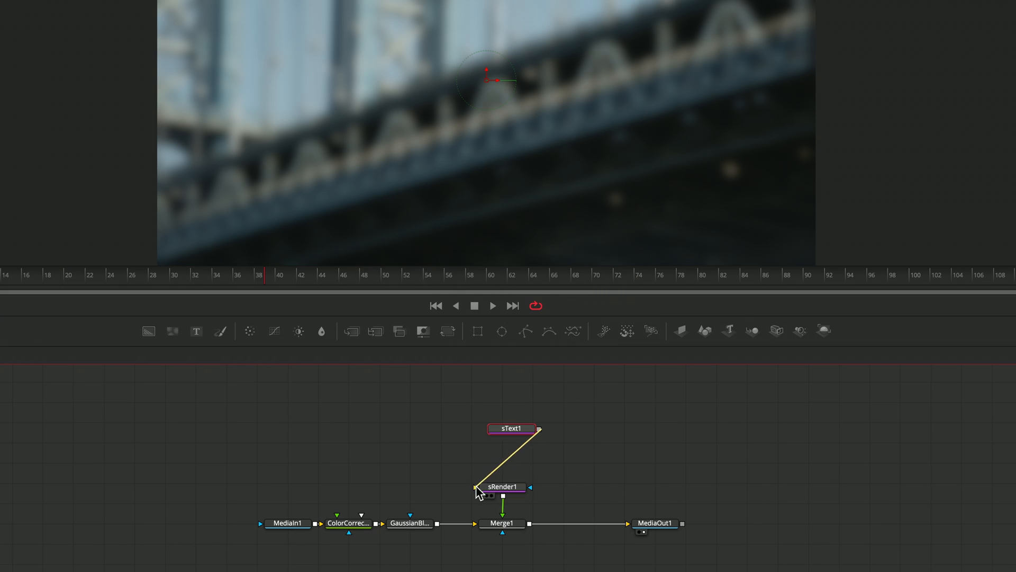
click(511, 428)
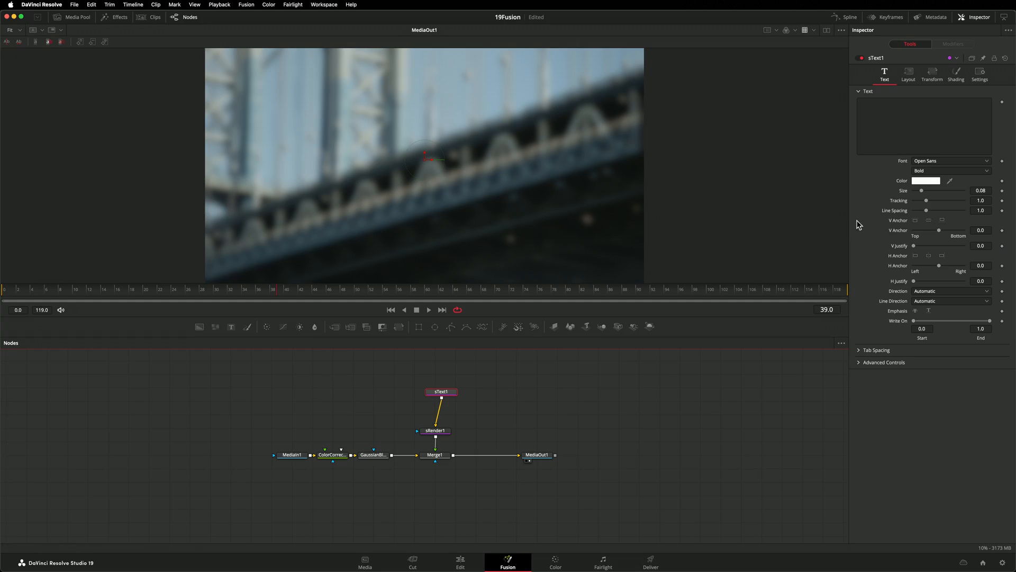
text(ST)
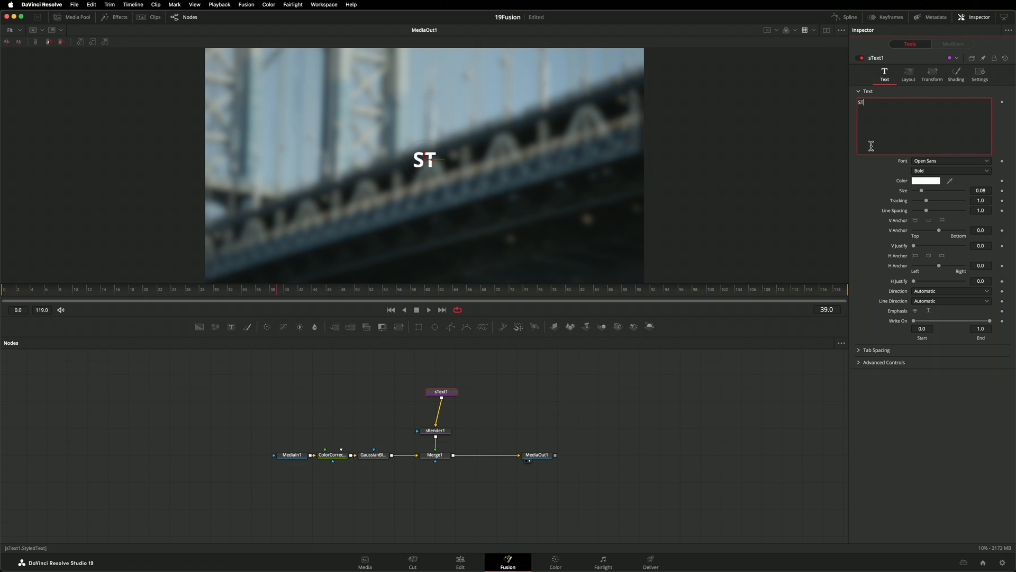
text(ext Exa)
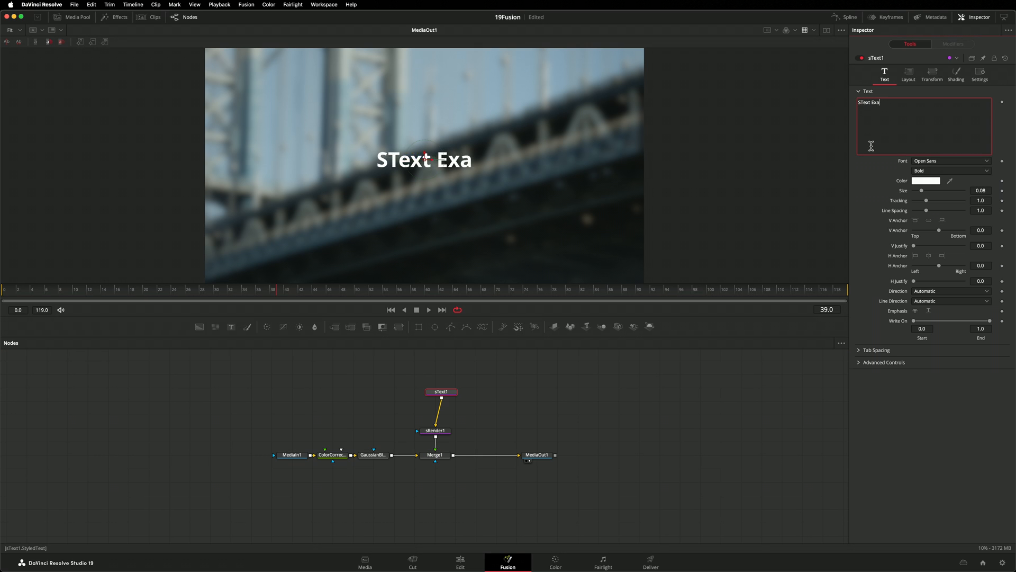
text(mple)
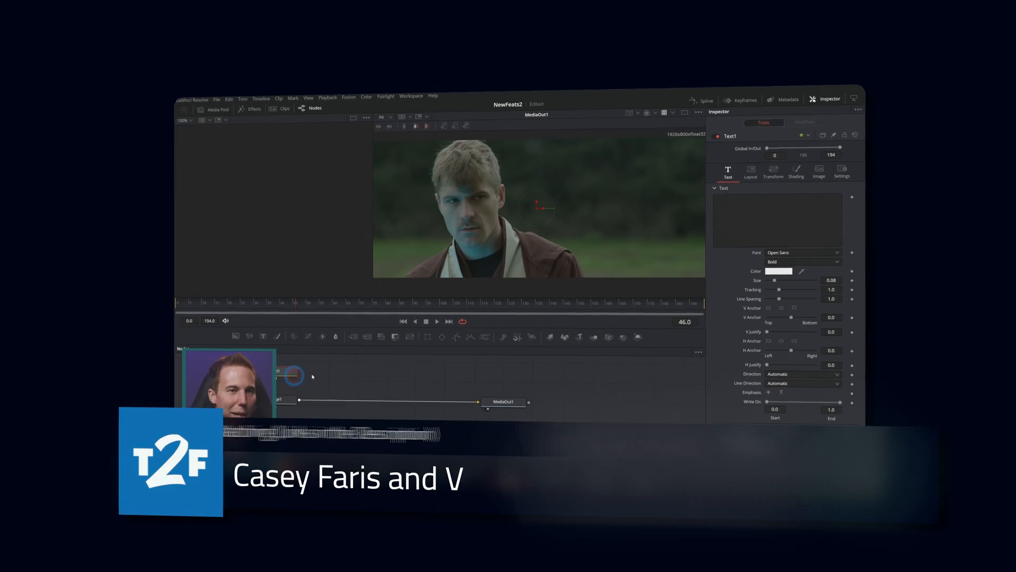
click(779, 270)
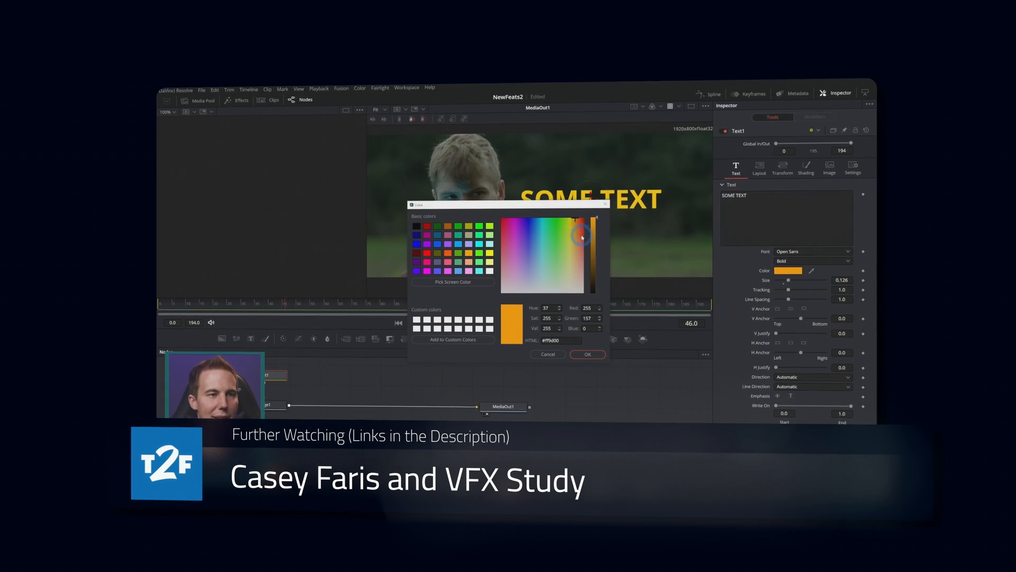